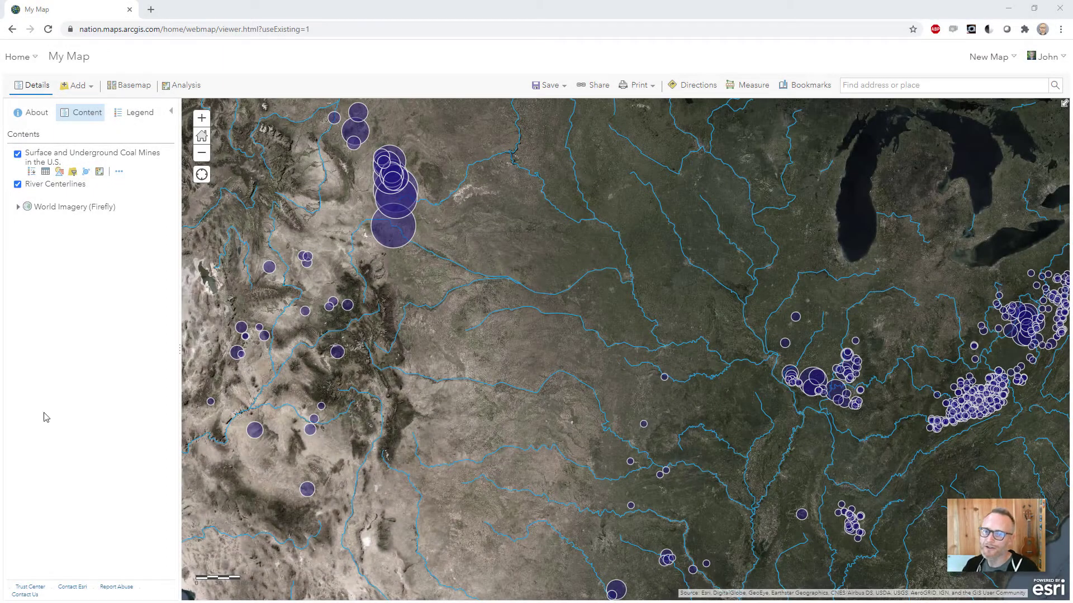
{"action": "mouse_move", "coordinate": [81, 346]}
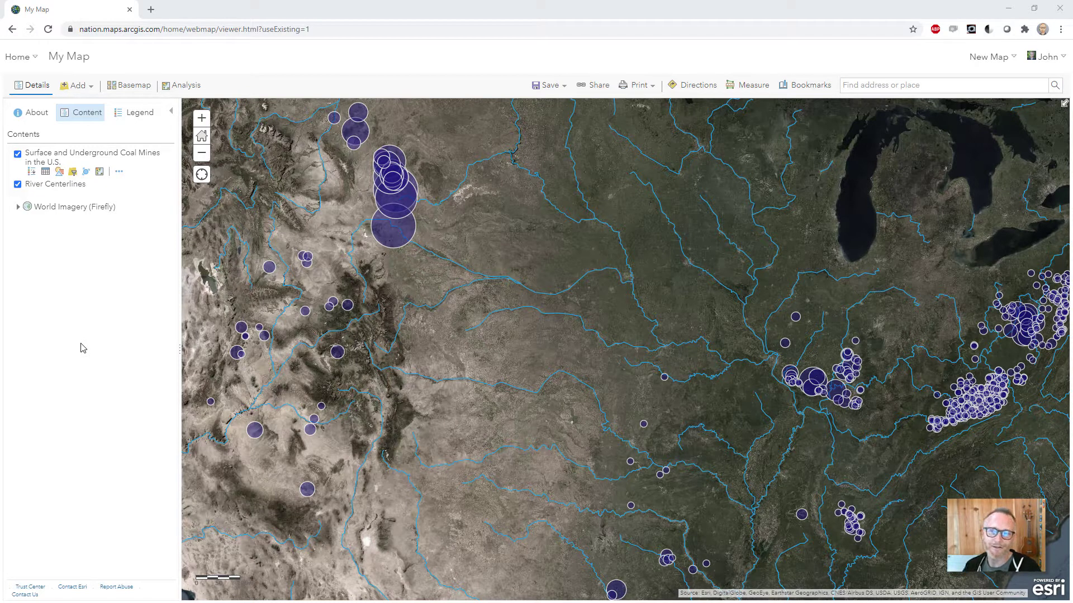
{"action": "mouse_move", "coordinate": [60, 179]}
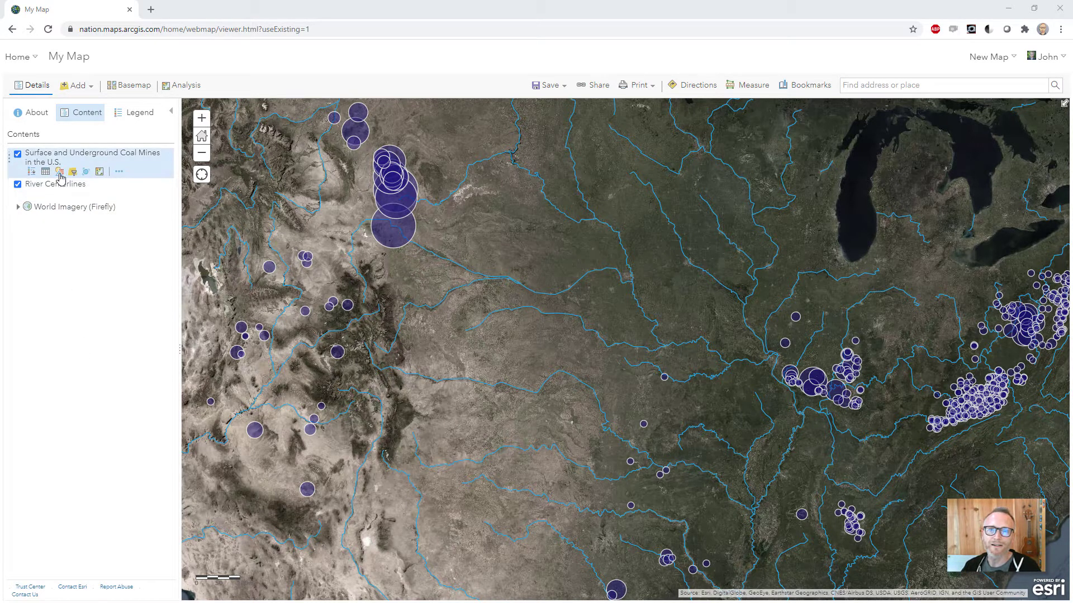
Step: Give the coal mine points a glowing blue Firefly symbol and apply it
{"action": "left_click", "coordinate": [59, 172]}
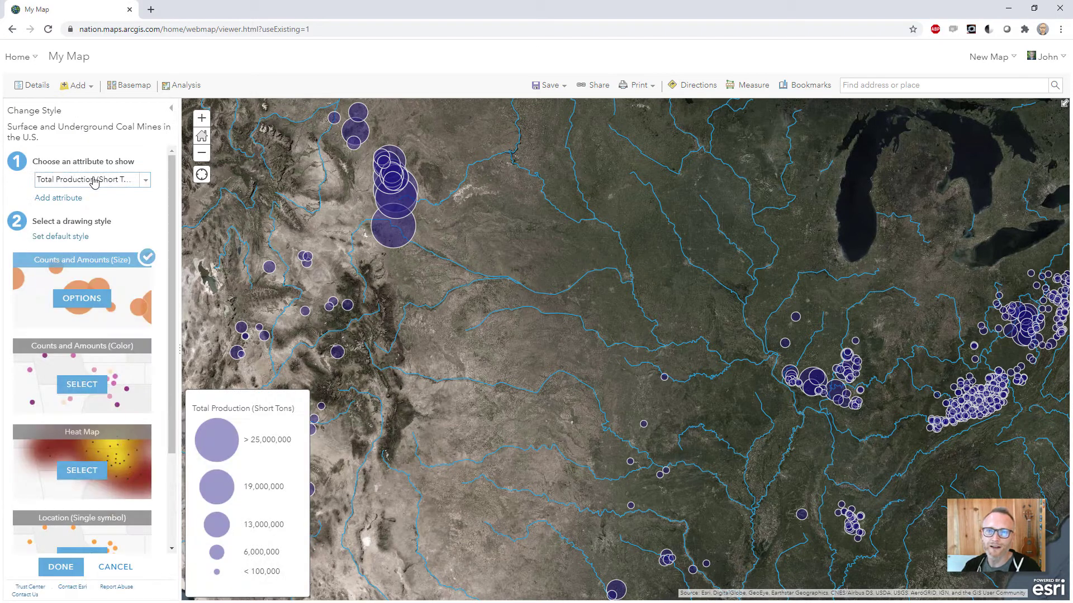
{"action": "left_click", "coordinate": [80, 299]}
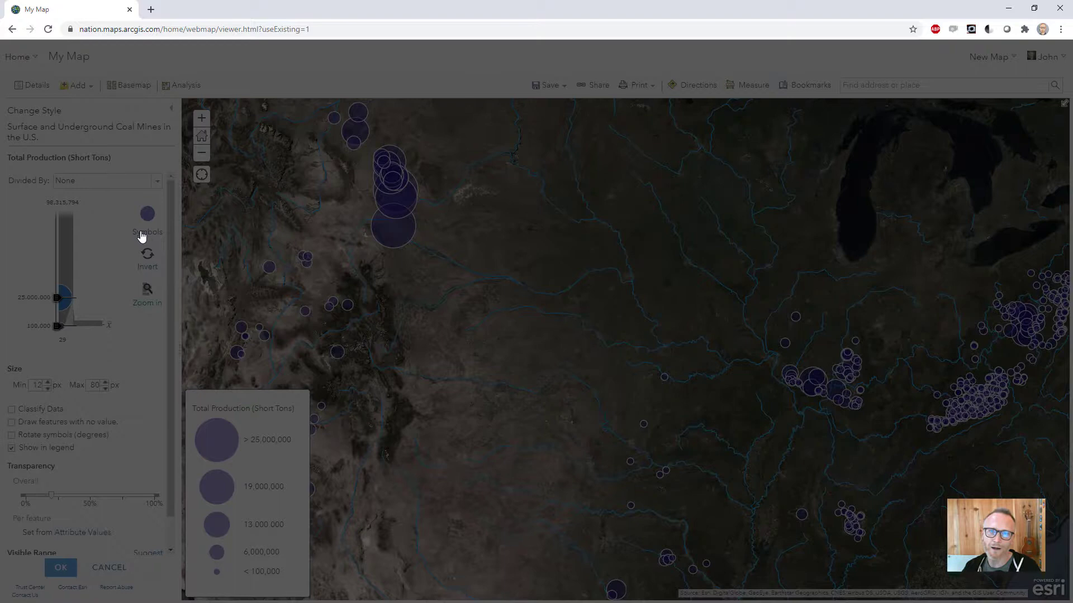
{"action": "left_click", "coordinate": [146, 213]}
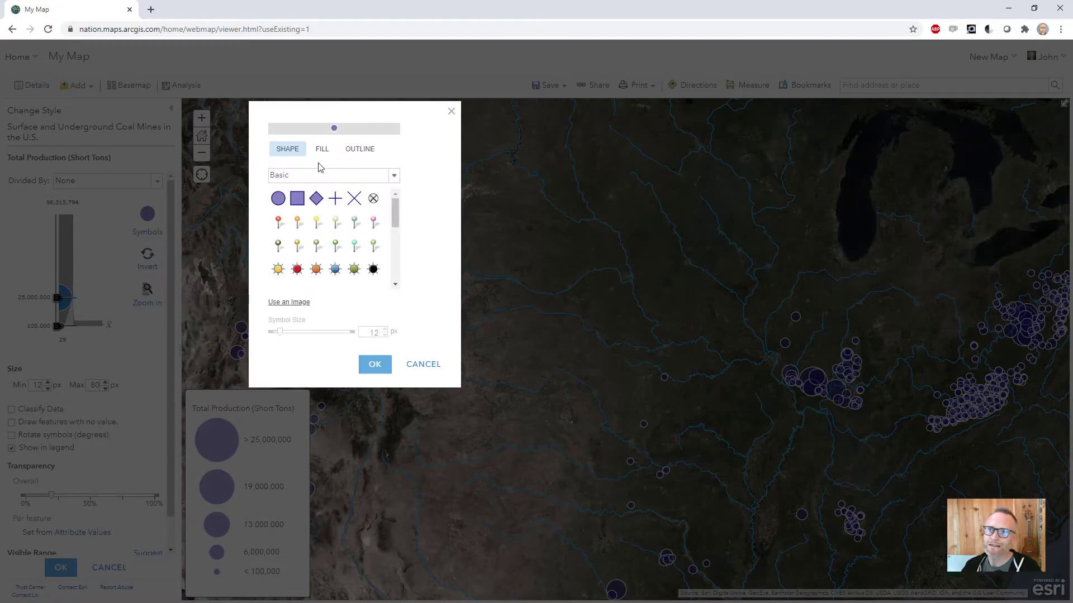
{"action": "left_click", "coordinate": [333, 175]}
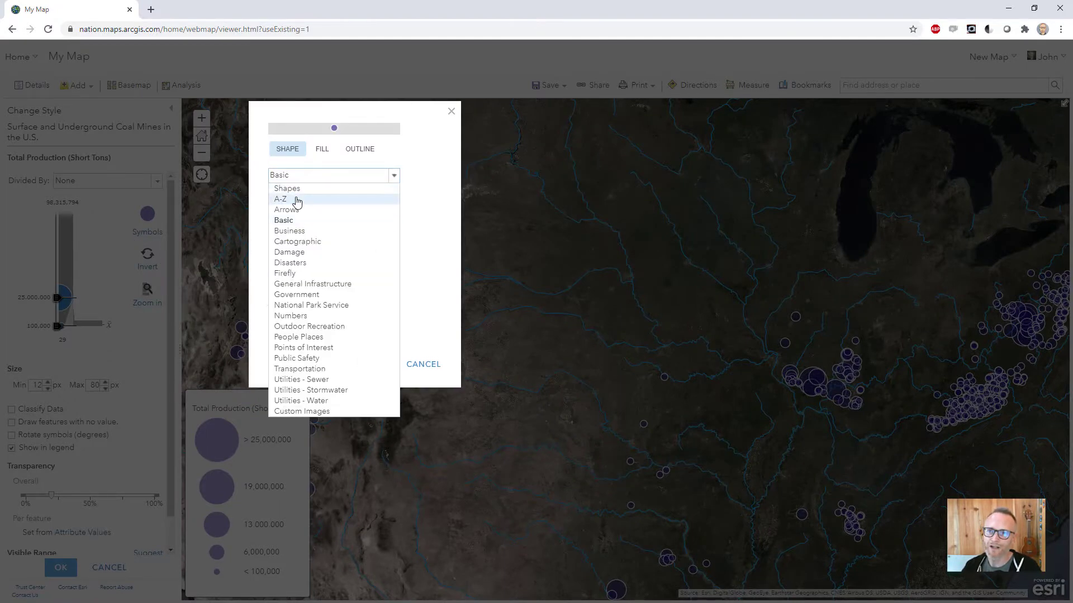
{"action": "mouse_move", "coordinate": [292, 273]}
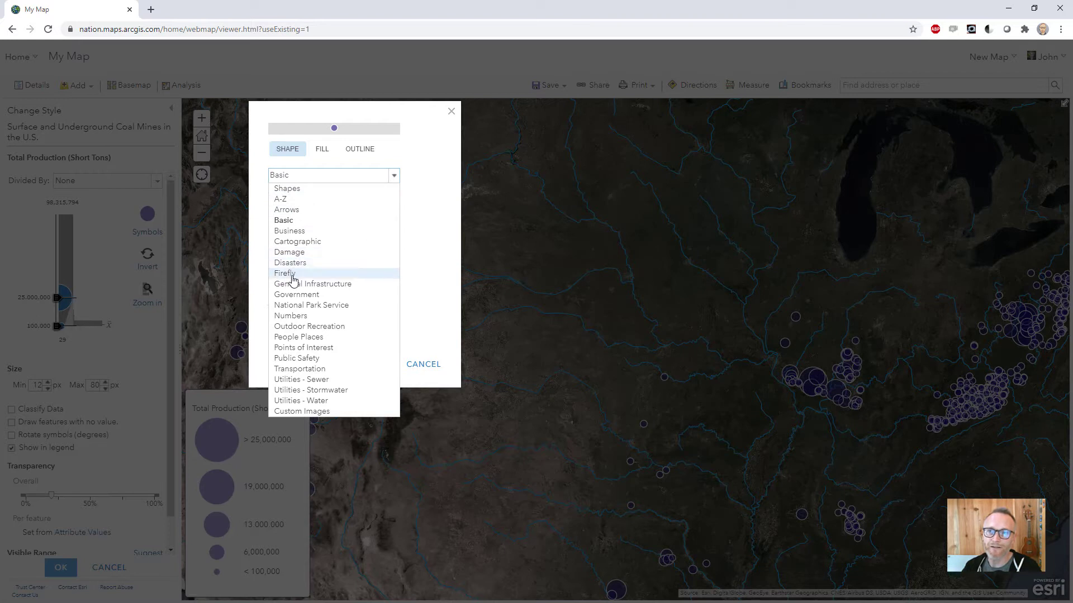
{"action": "left_click", "coordinate": [283, 273]}
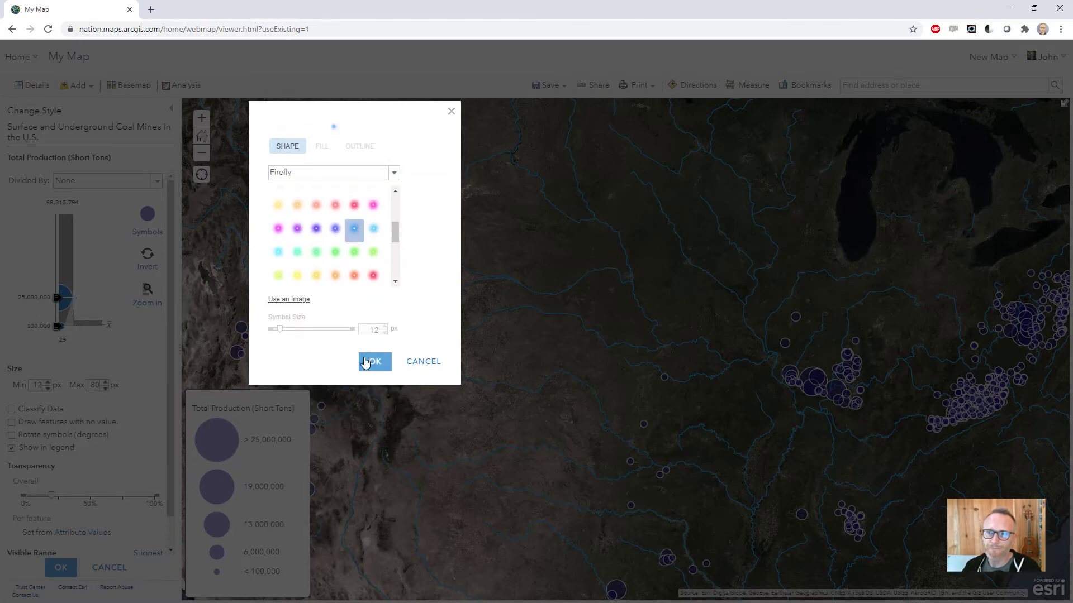
{"action": "left_click", "coordinate": [369, 361]}
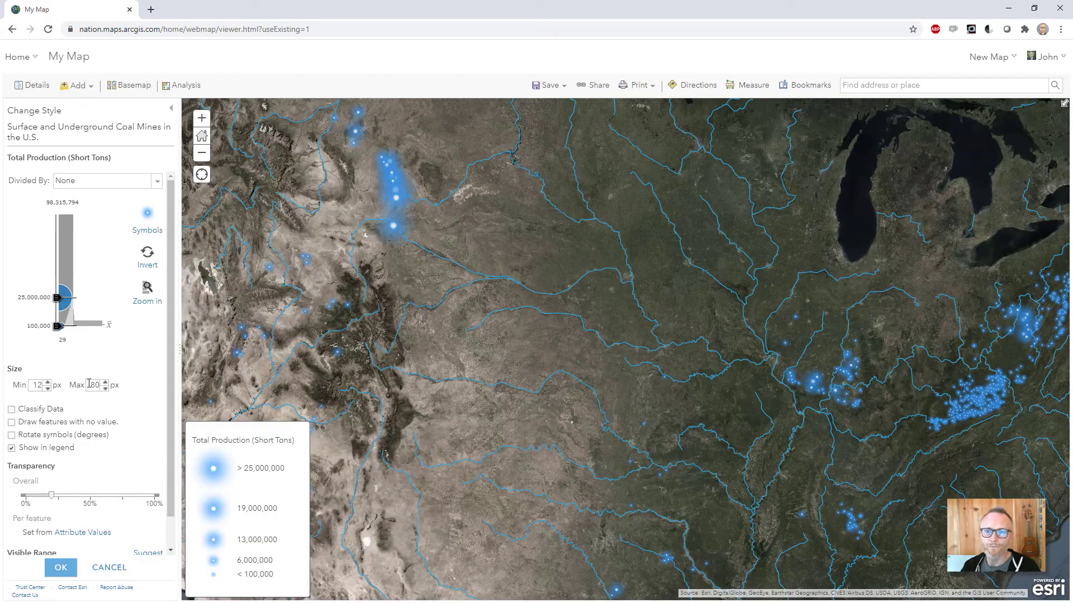
{"action": "left_click", "coordinate": [60, 568]}
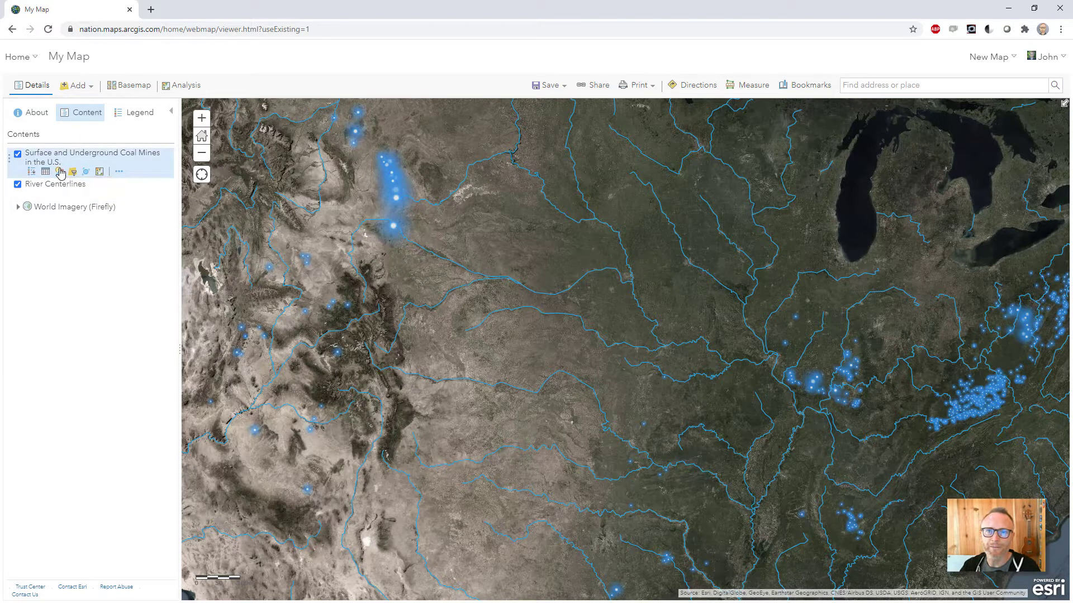
Step: Set the coal mines layer transparency to 0%
{"action": "left_click", "coordinate": [72, 172]}
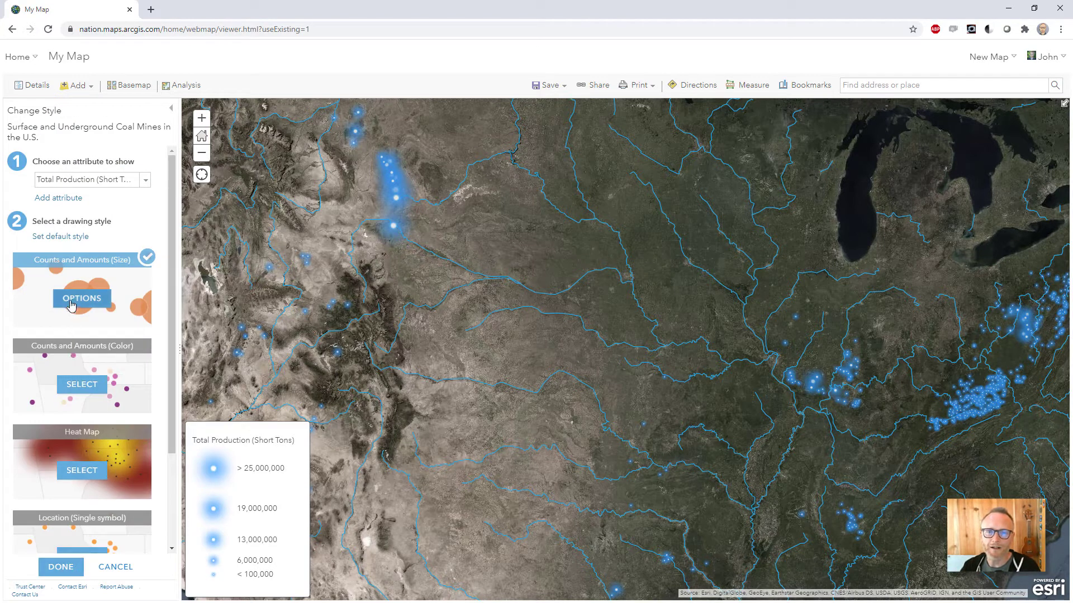
{"action": "left_click", "coordinate": [80, 297]}
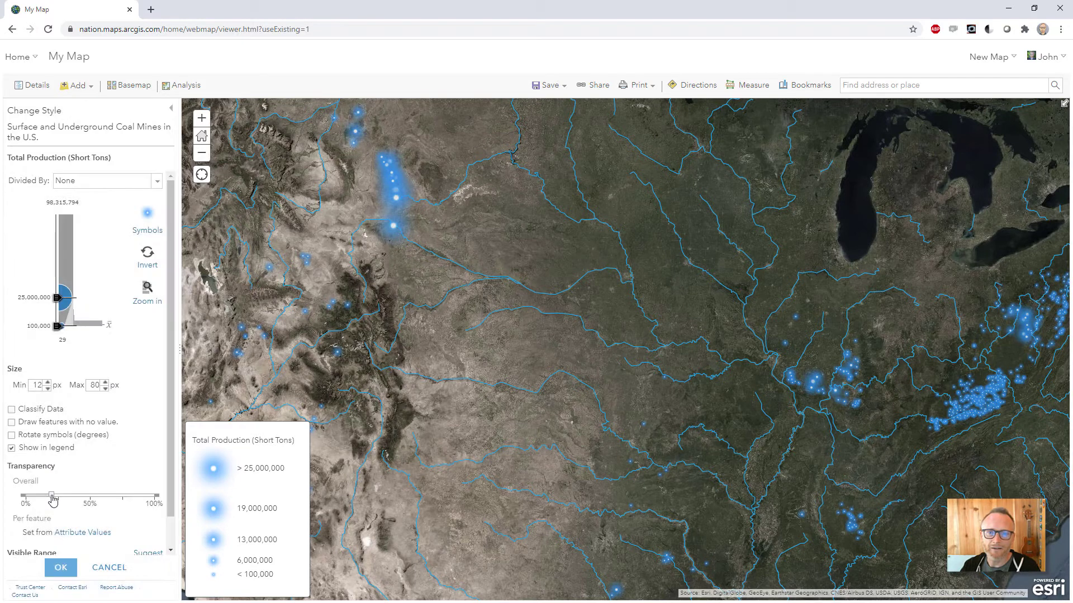
{"action": "left_click_drag", "start_coordinate": [51, 496], "coordinate": [22, 496]}
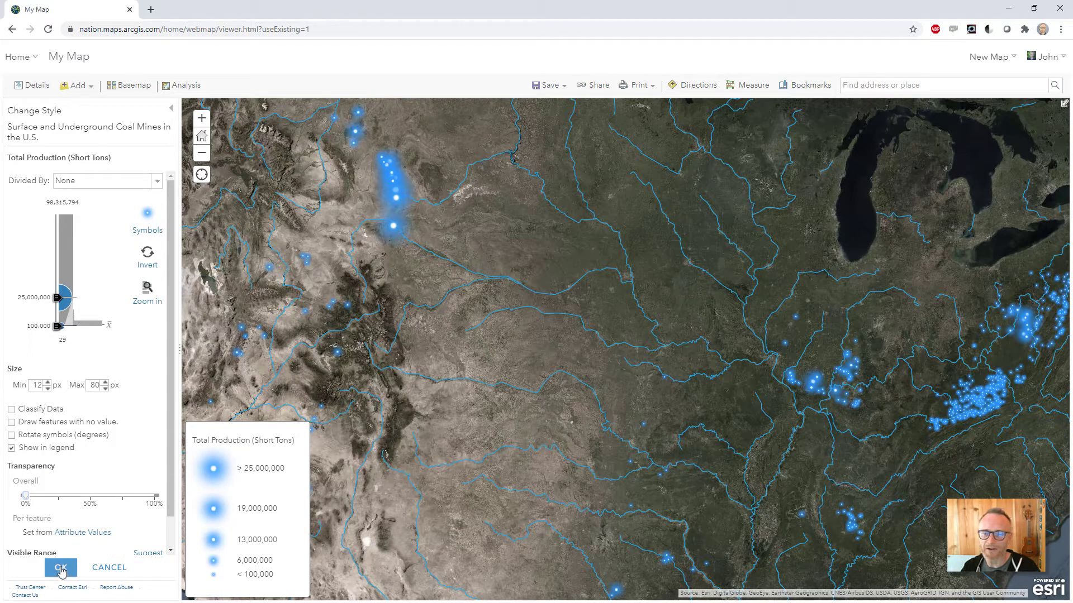
{"action": "left_click", "coordinate": [61, 567]}
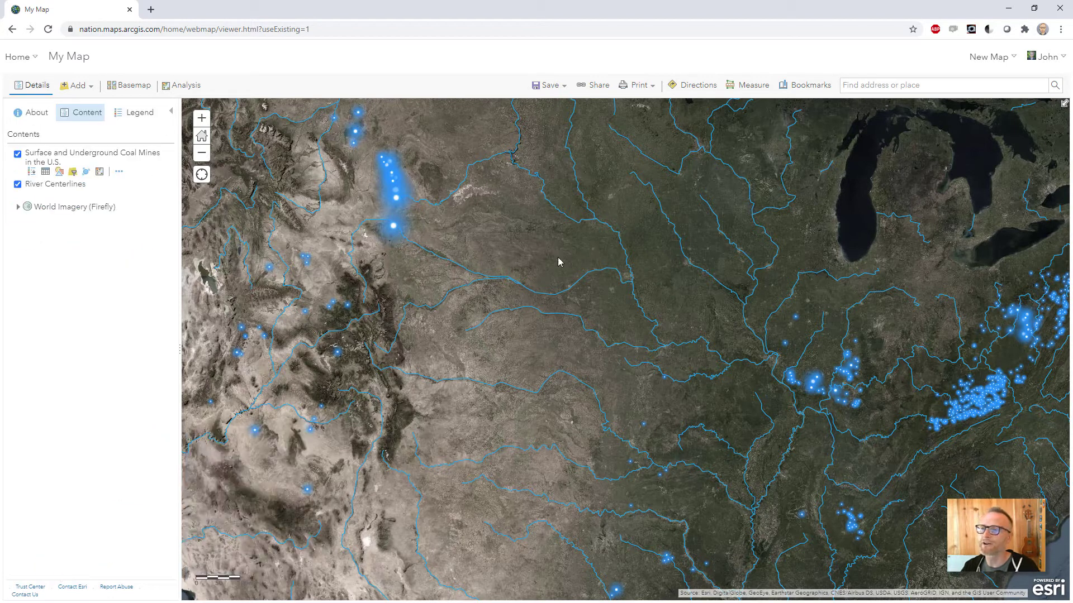
{"action": "mouse_move", "coordinate": [495, 272]}
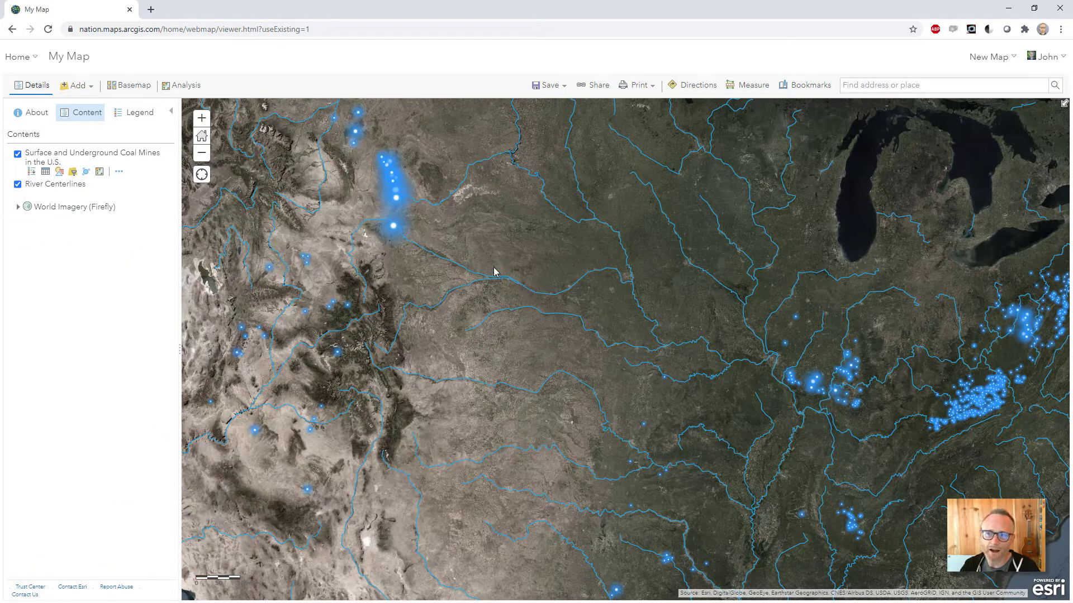
{"action": "mouse_move", "coordinate": [462, 316]}
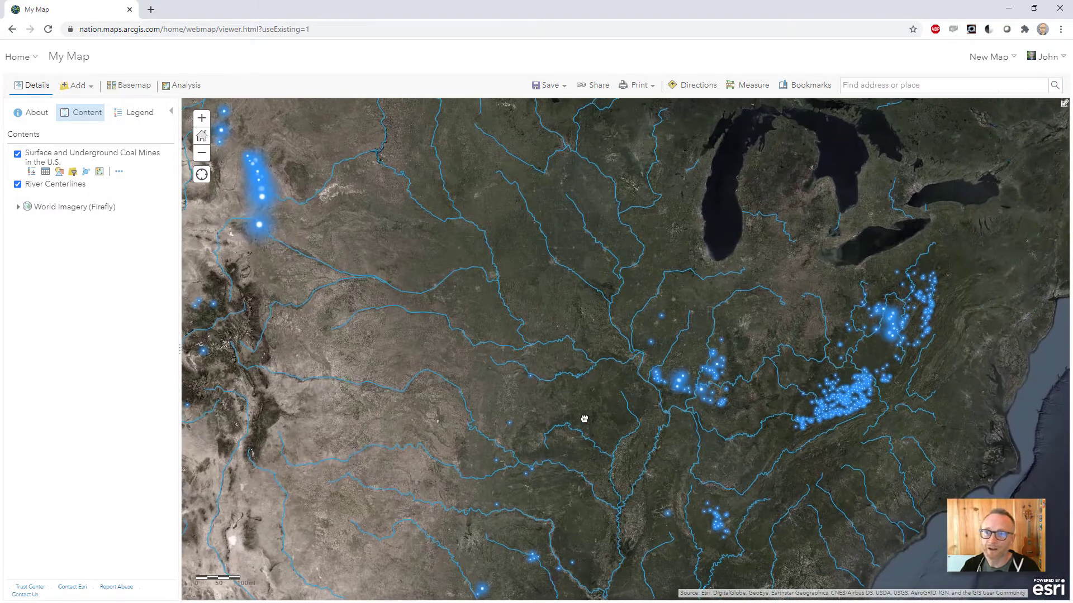
Step: Pan east to the Great Lakes and select the River Centerlines layer
{"action": "left_click_drag", "start_coordinate": [584, 418], "coordinate": [804, 425]}
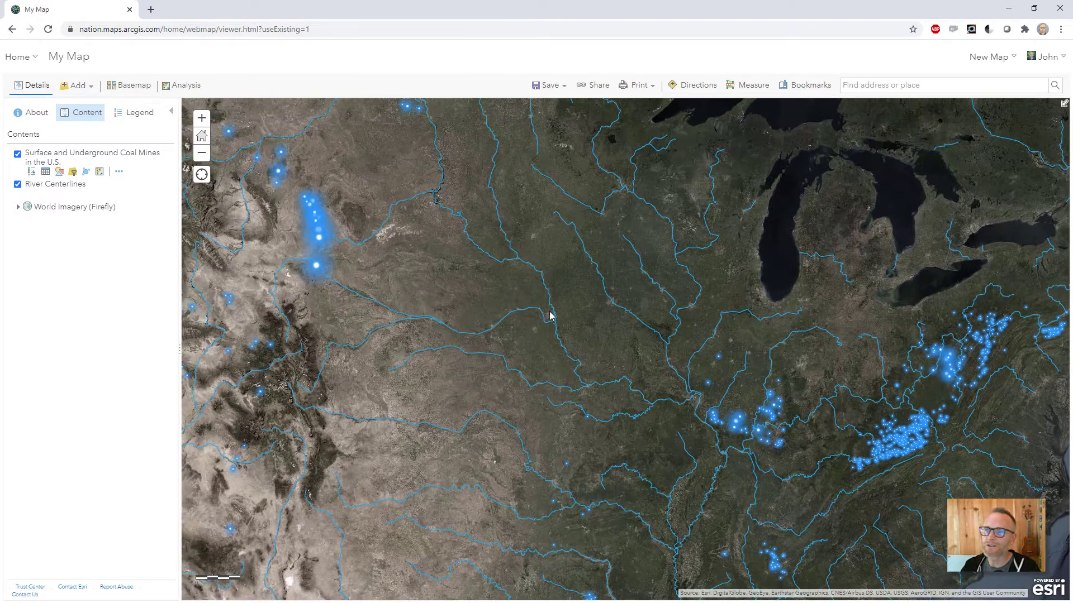
{"action": "mouse_move", "coordinate": [405, 334]}
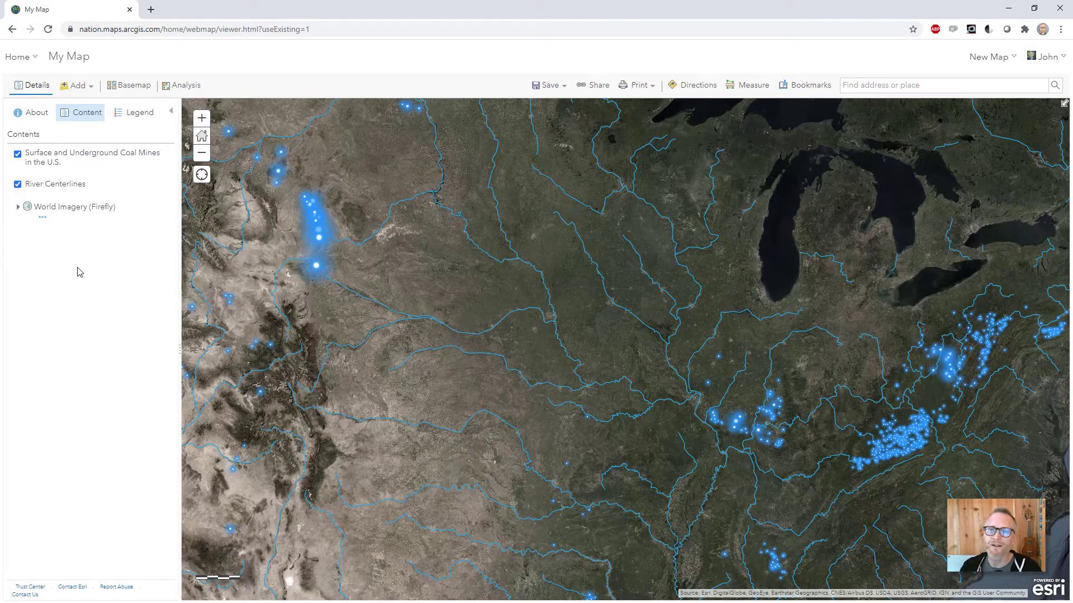
{"action": "mouse_move", "coordinate": [94, 275]}
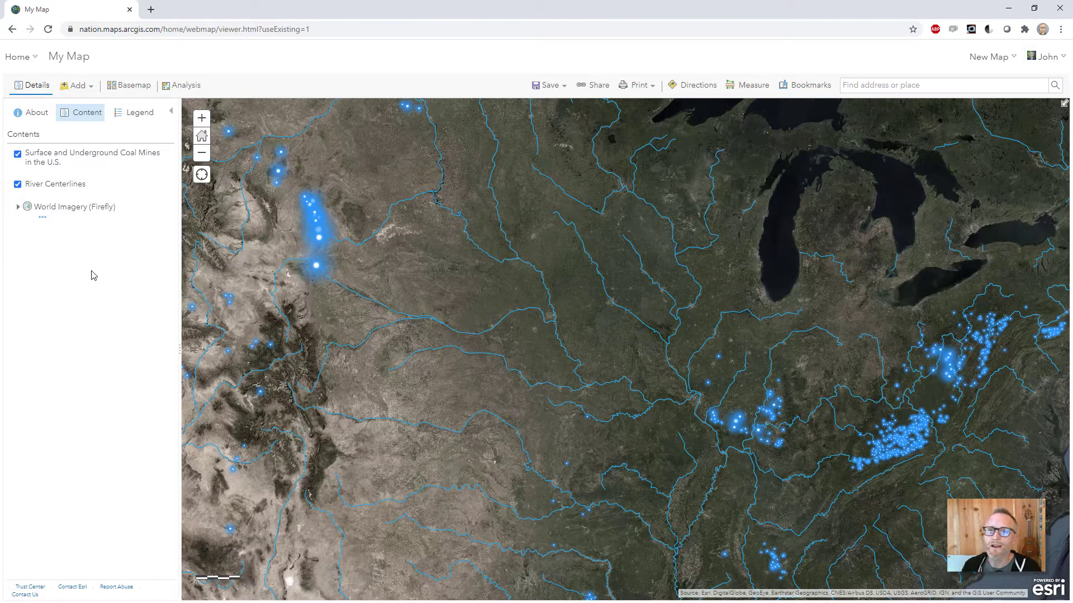
{"action": "left_click", "coordinate": [55, 183]}
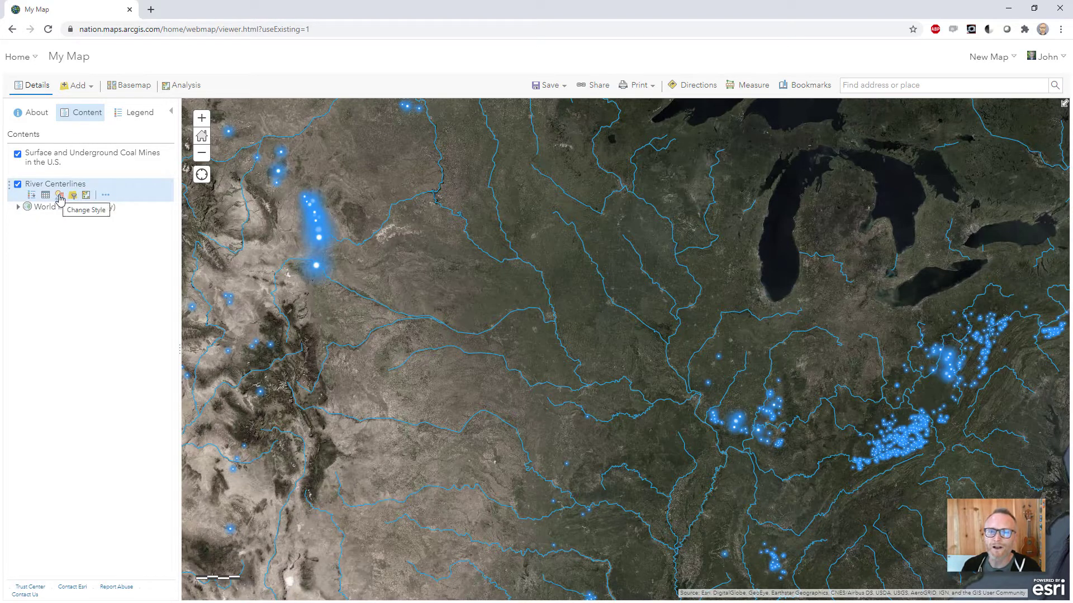
Step: Restyle River Centerlines as 0.8 px white, slightly transparent lines and apply
{"action": "left_click", "coordinate": [59, 195]}
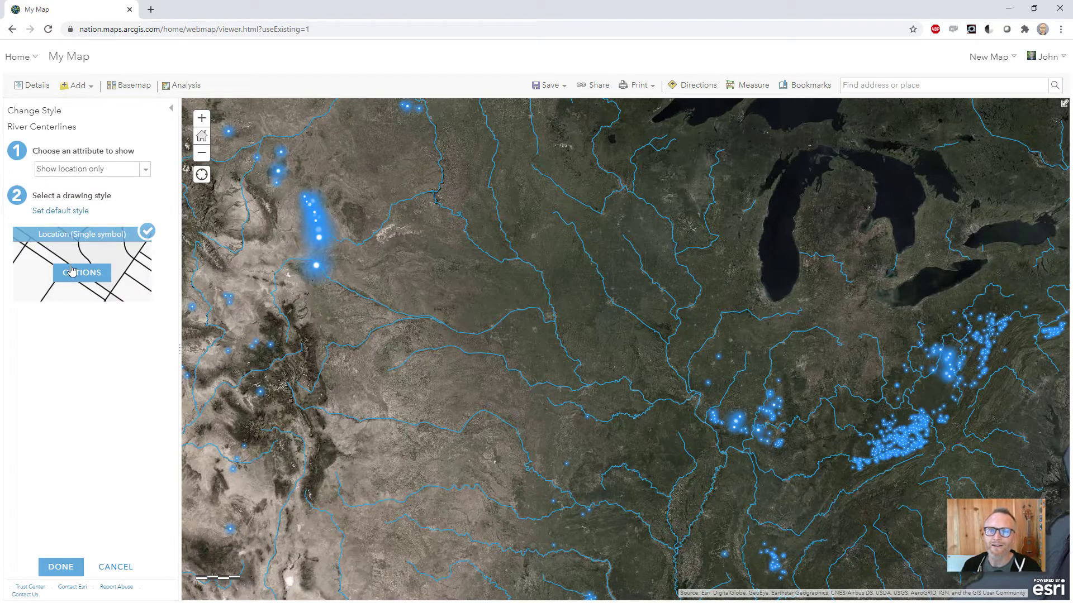
{"action": "left_click", "coordinate": [81, 272]}
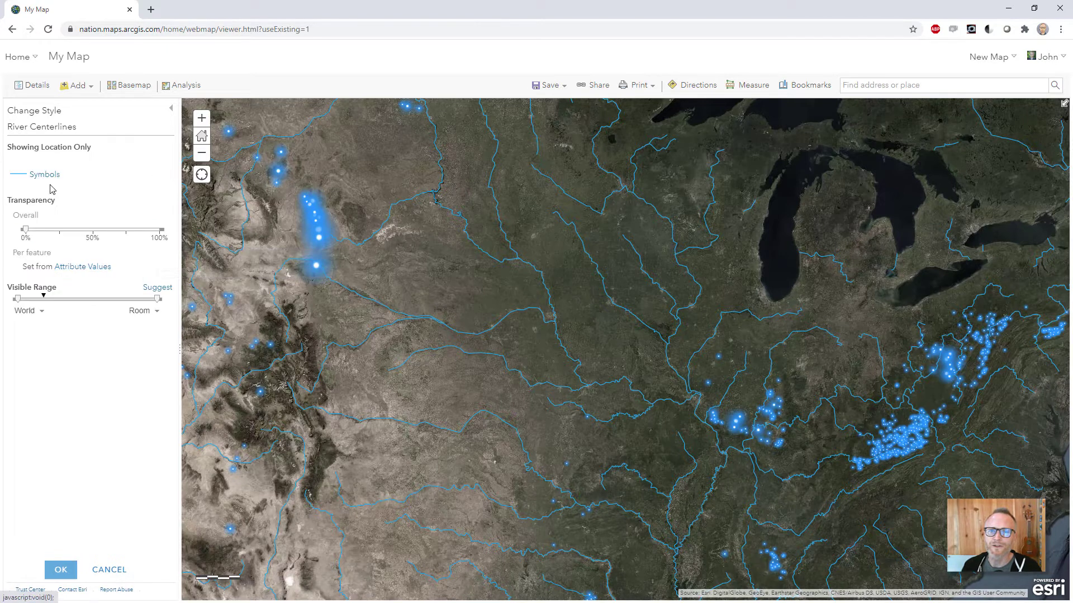
{"action": "left_click", "coordinate": [19, 174]}
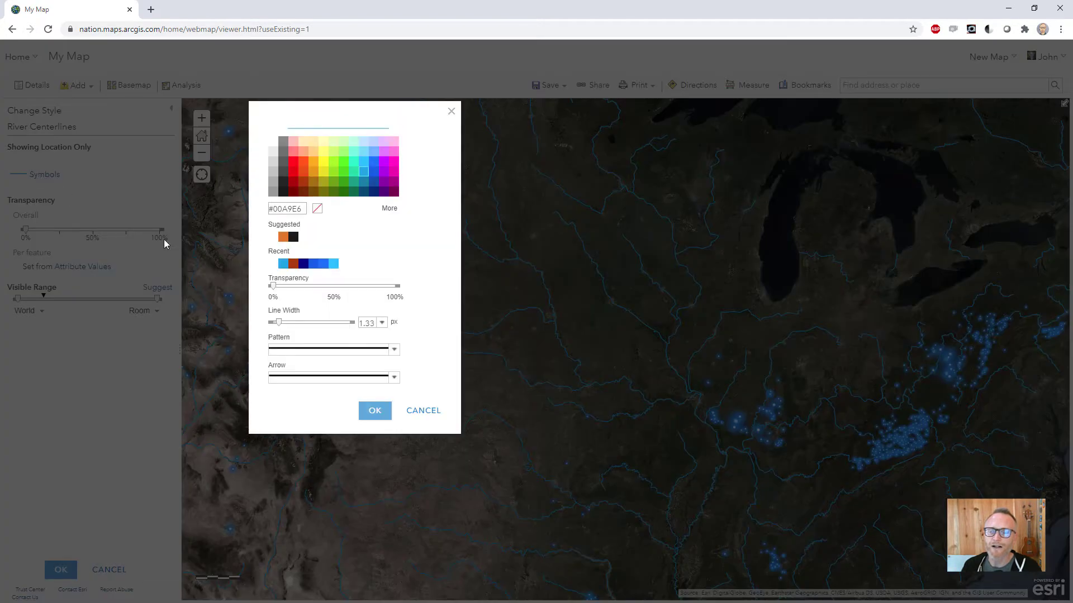
{"action": "mouse_move", "coordinate": [370, 321]}
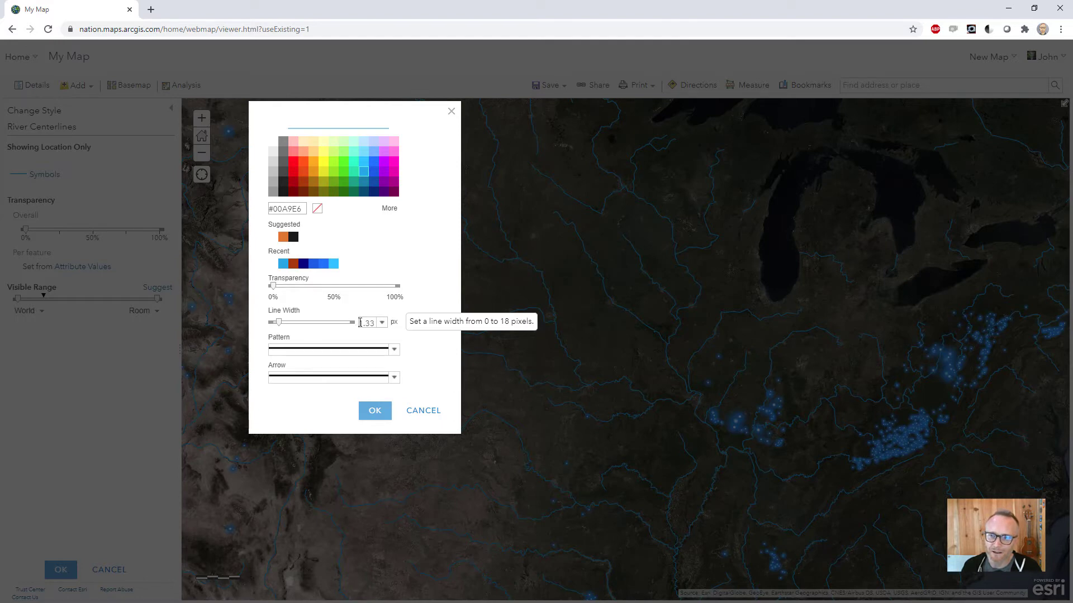
{"action": "triple_click", "coordinate": [367, 321]}
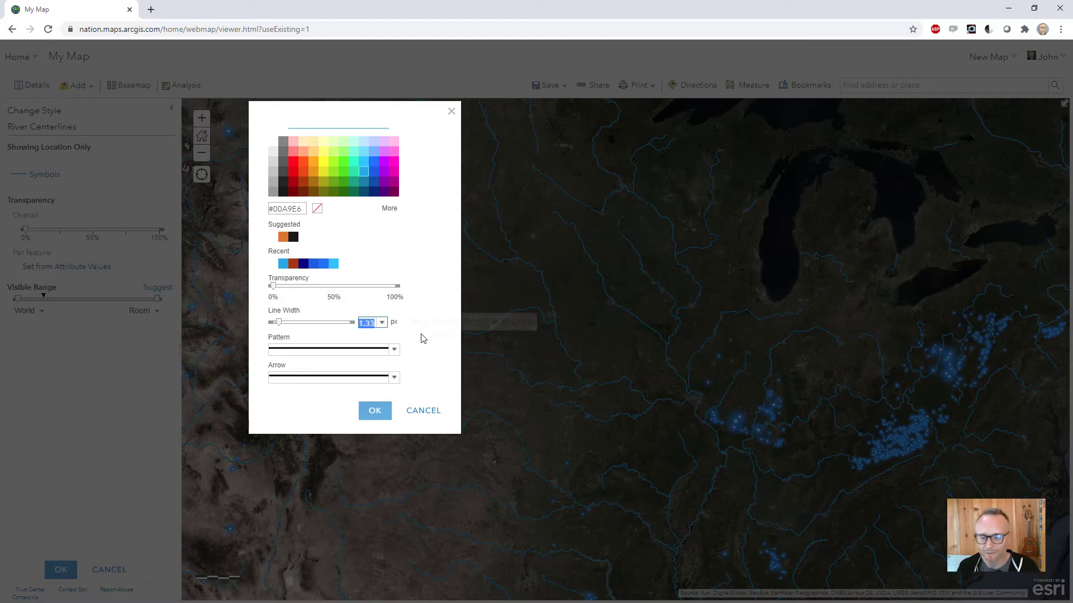
{"action": "type", "text": "0.8"}
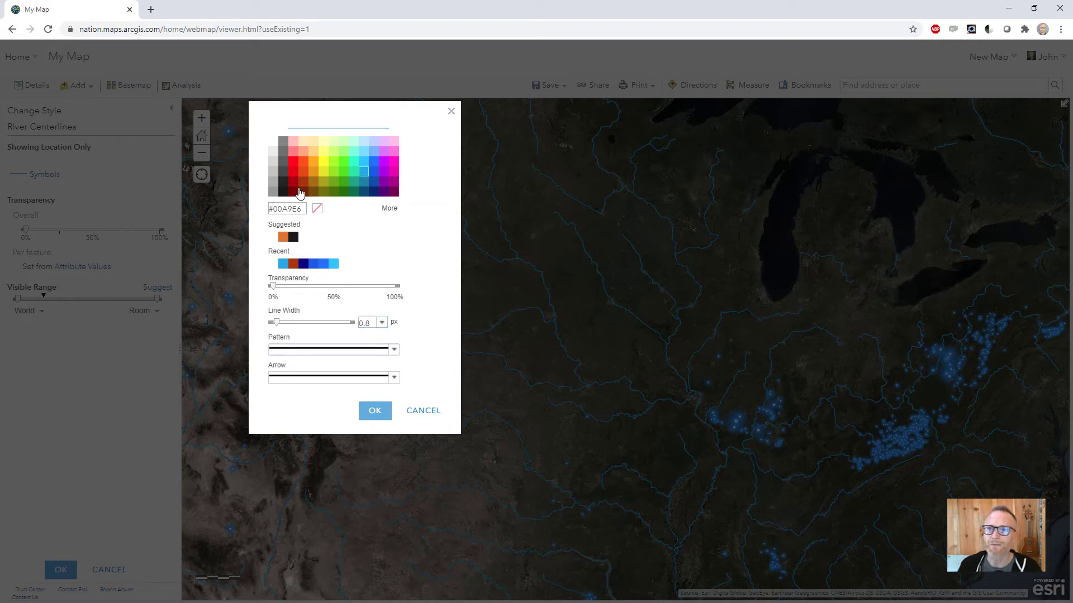
{"action": "left_click", "coordinate": [275, 143]}
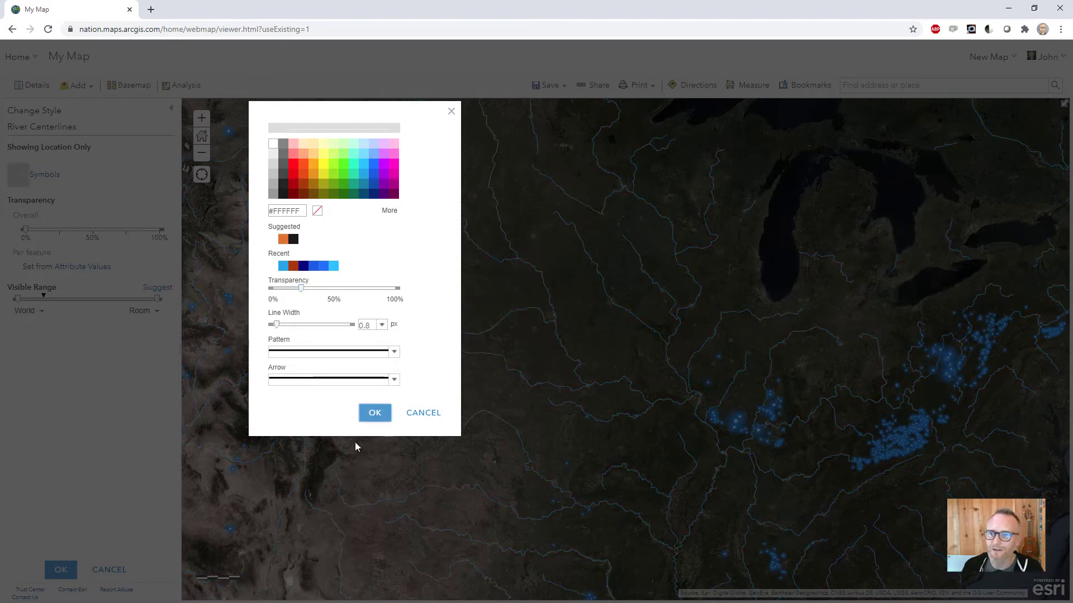
{"action": "left_click", "coordinate": [375, 412]}
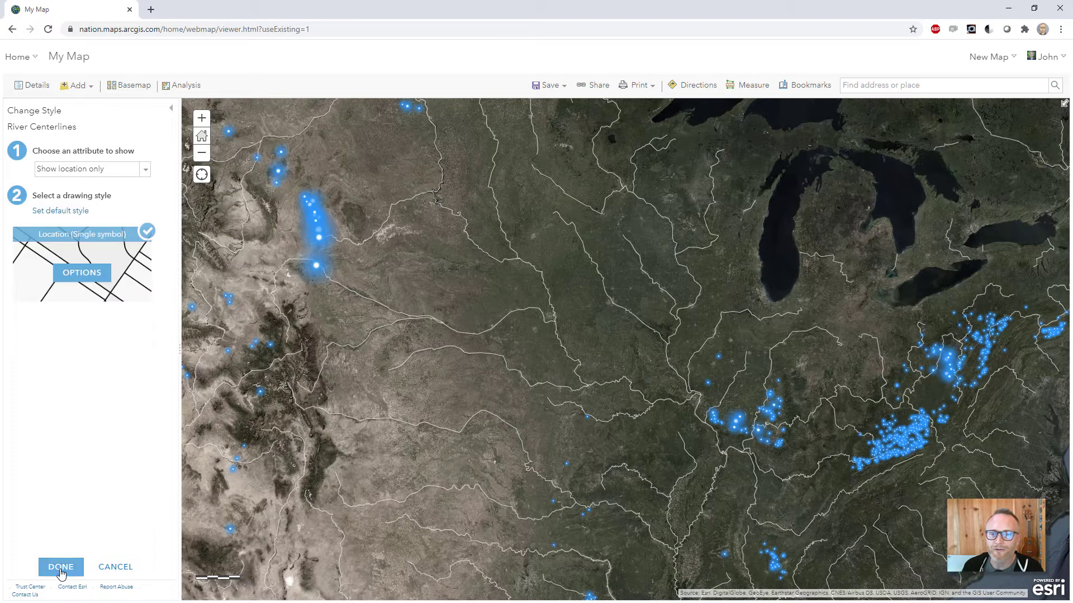
{"action": "left_click", "coordinate": [61, 567]}
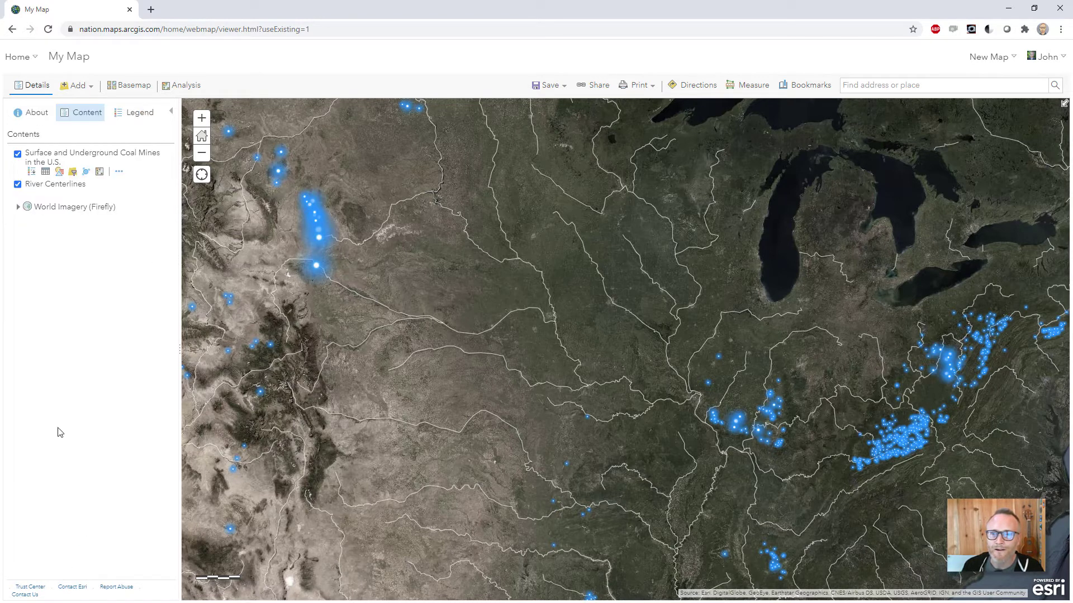
{"action": "mouse_move", "coordinate": [350, 244]}
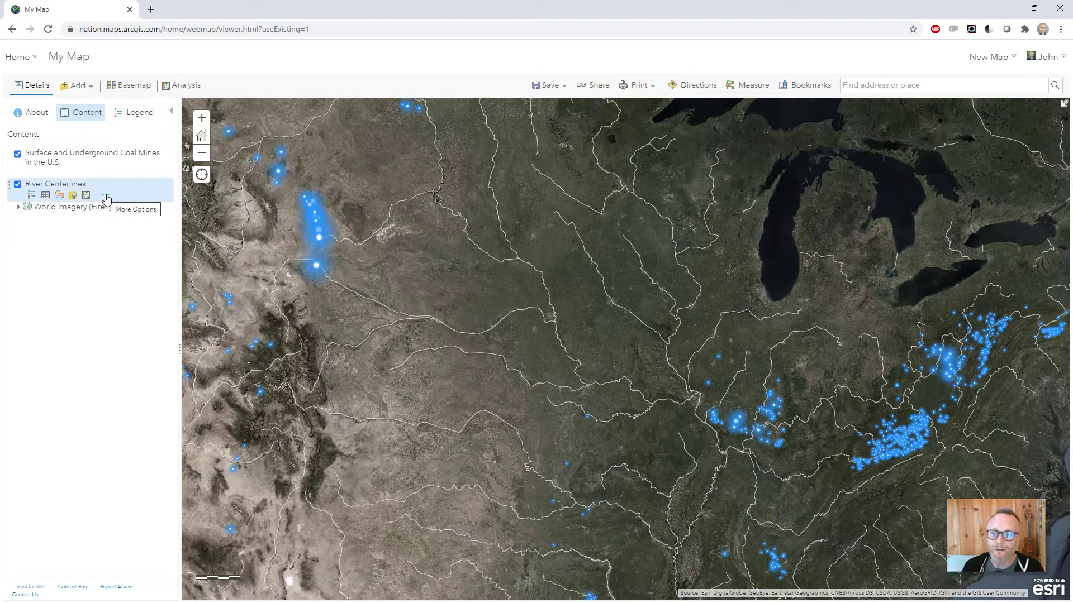
Step: Copy the River Centerlines layer and start restyling the copy's line symbol
{"action": "left_click", "coordinate": [106, 199]}
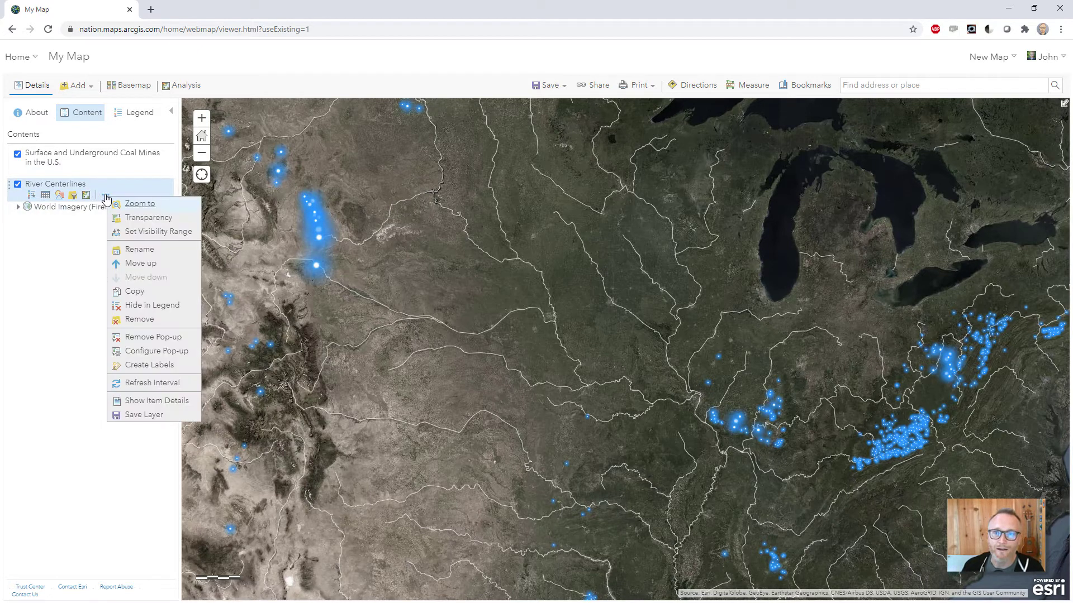
{"action": "mouse_move", "coordinate": [140, 264]}
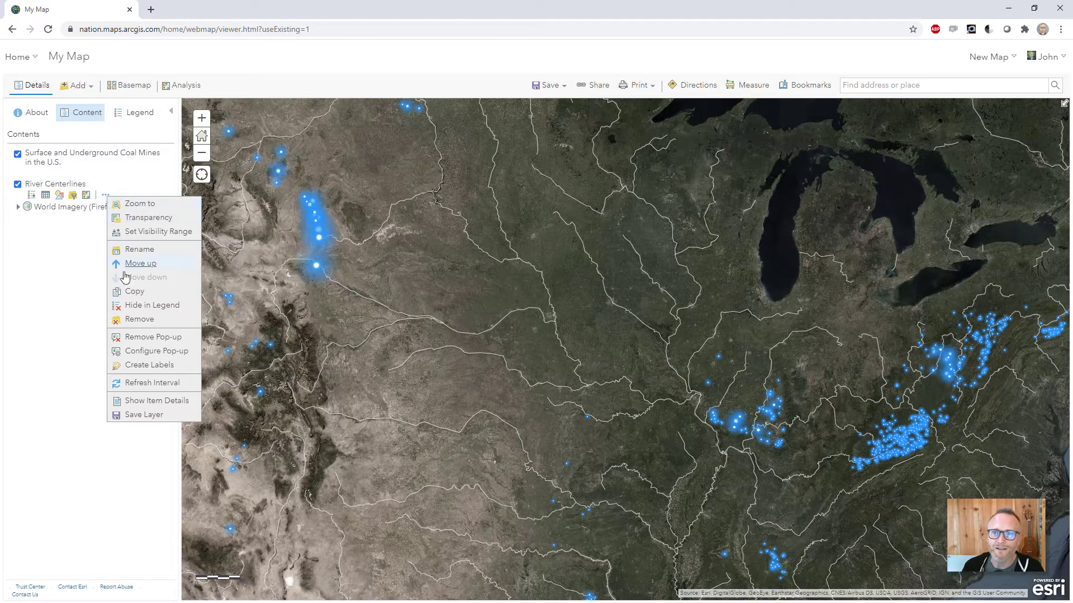
{"action": "left_click", "coordinate": [135, 290]}
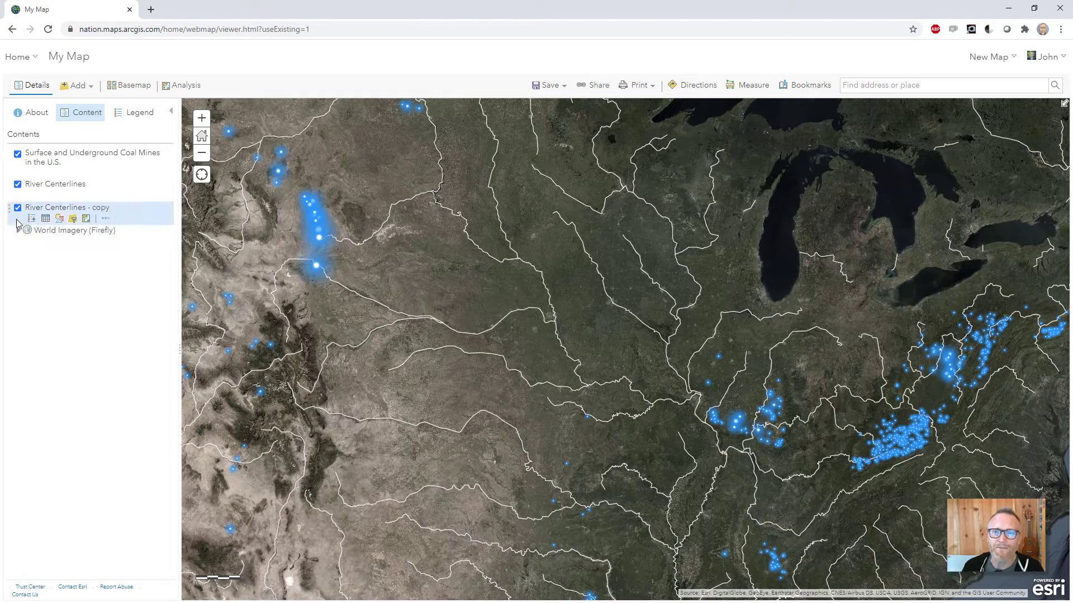
{"action": "left_click", "coordinate": [58, 218]}
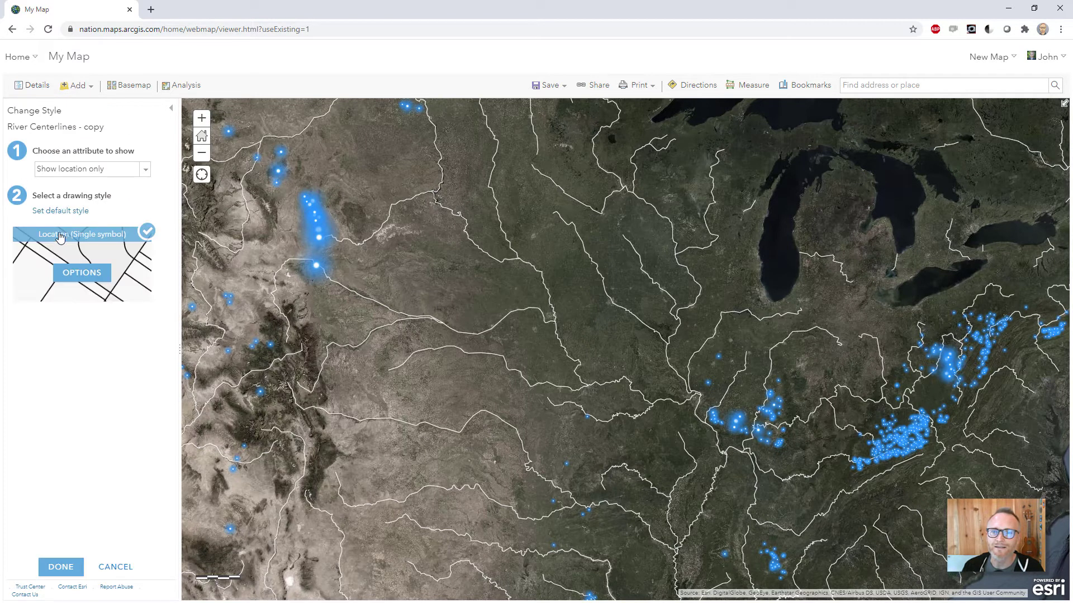
{"action": "left_click", "coordinate": [81, 273]}
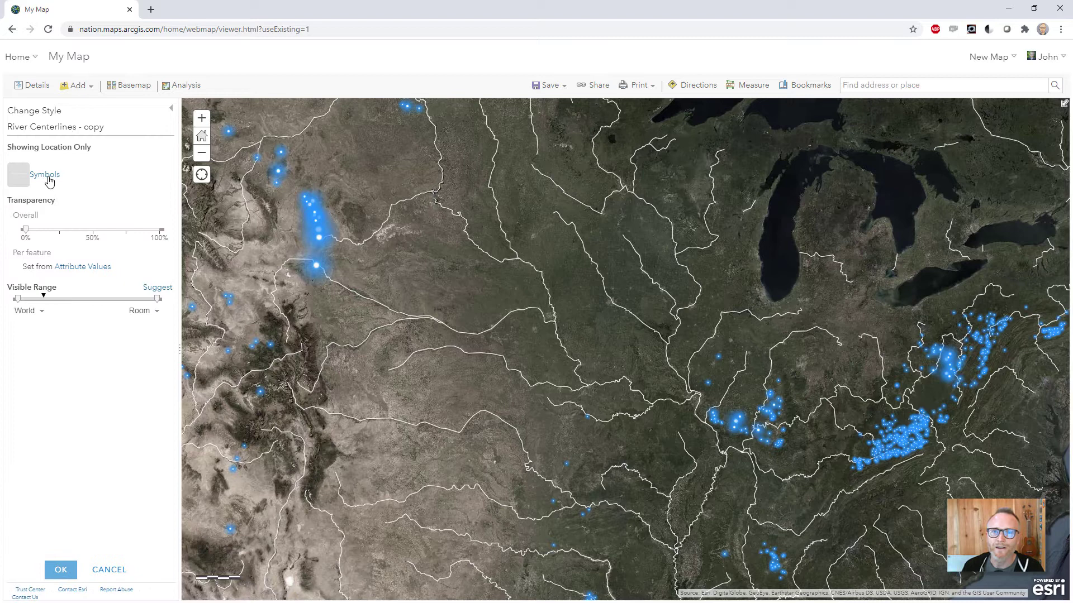
{"action": "left_click", "coordinate": [18, 176]}
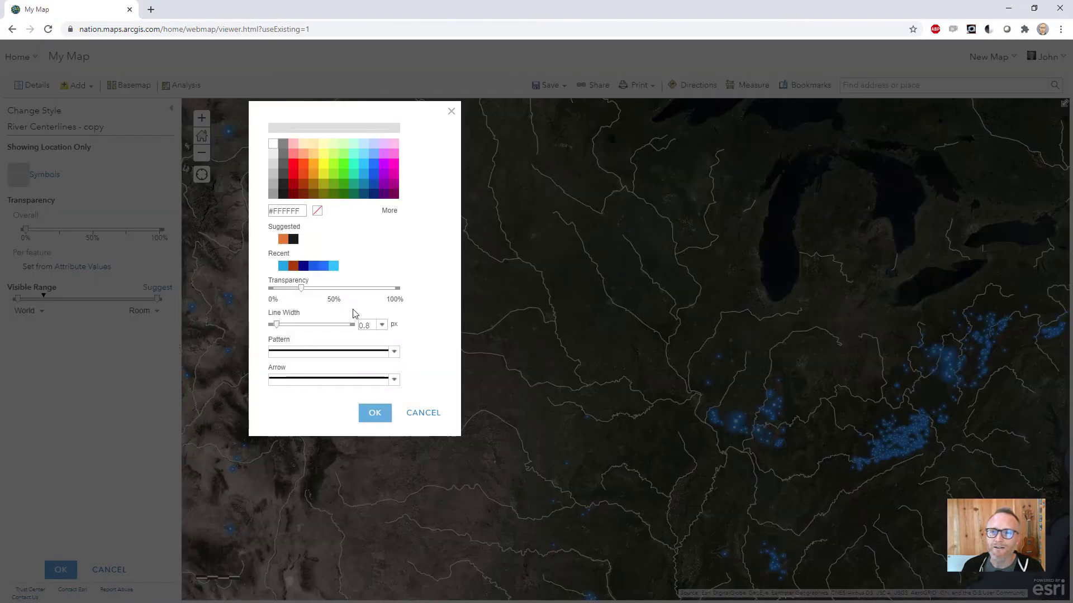
{"action": "mouse_move", "coordinate": [364, 183]}
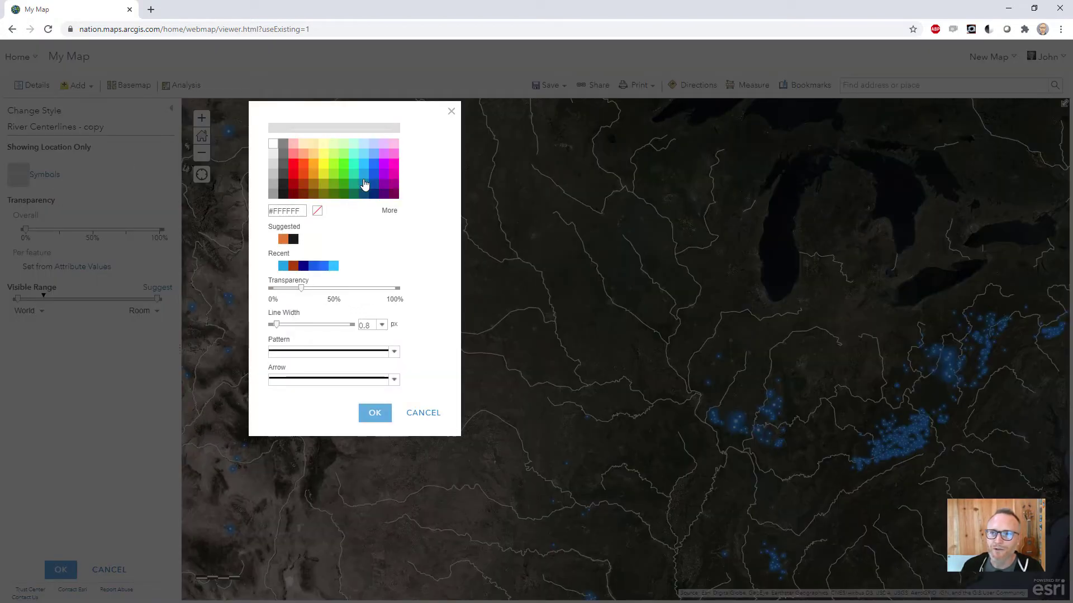
{"action": "mouse_move", "coordinate": [354, 171]}
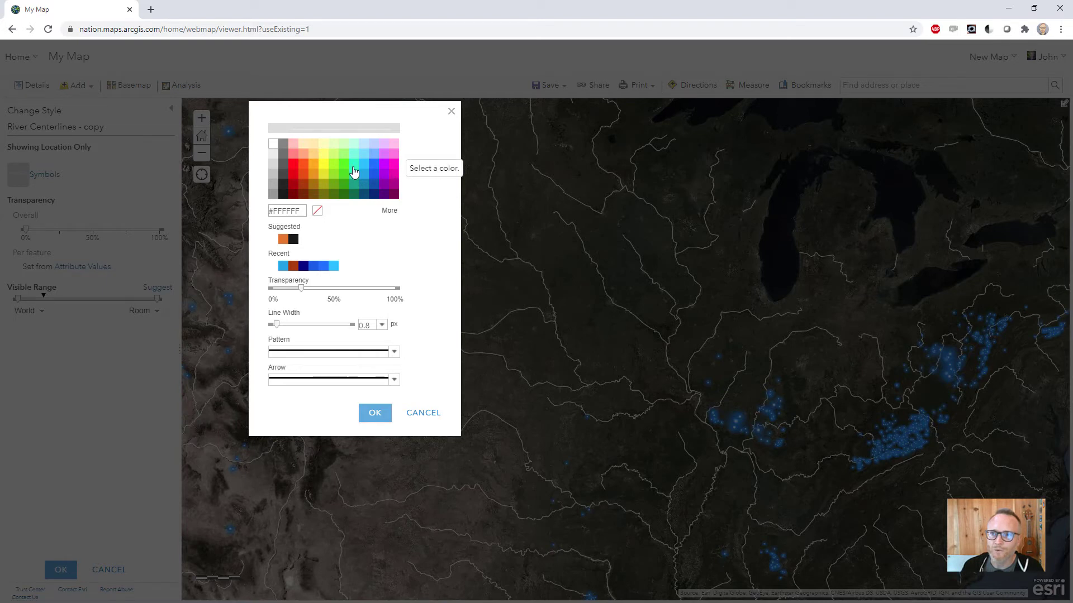
Step: Make the copy's lines #00FFC5 cyan-green, 5 px wide and about 75% transparent
{"action": "left_click", "coordinate": [354, 173]}
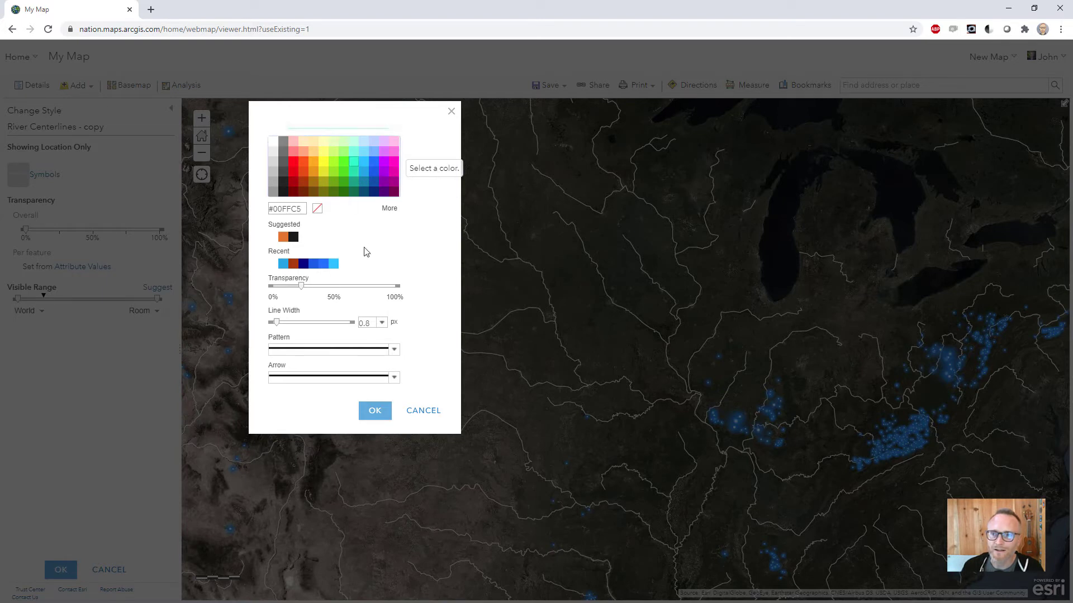
{"action": "left_click", "coordinate": [366, 322]}
{"action": "type", "text": "5"}
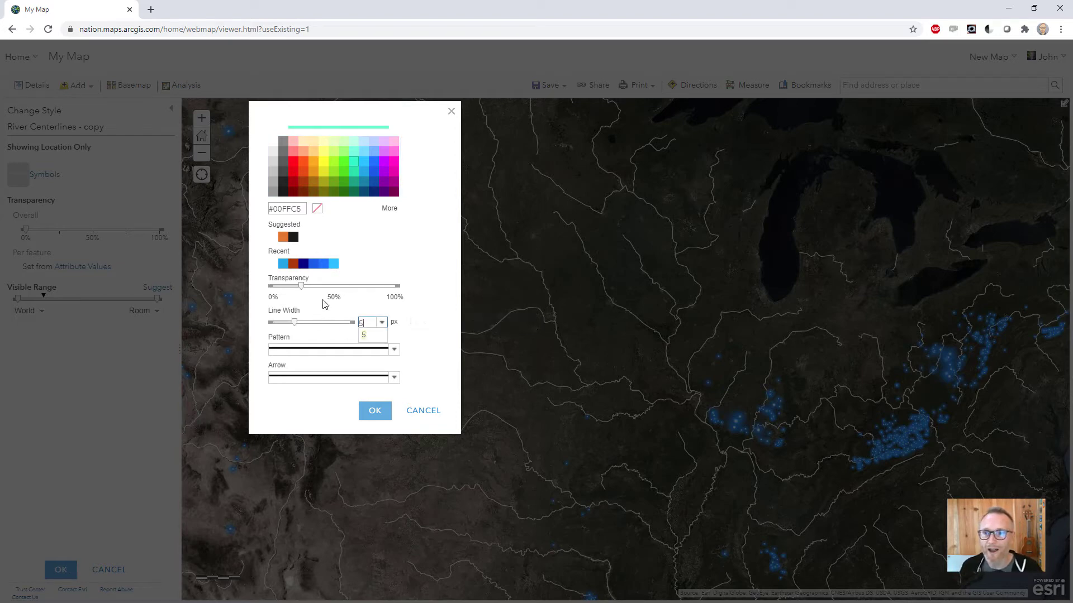
{"action": "mouse_move", "coordinate": [300, 289]}
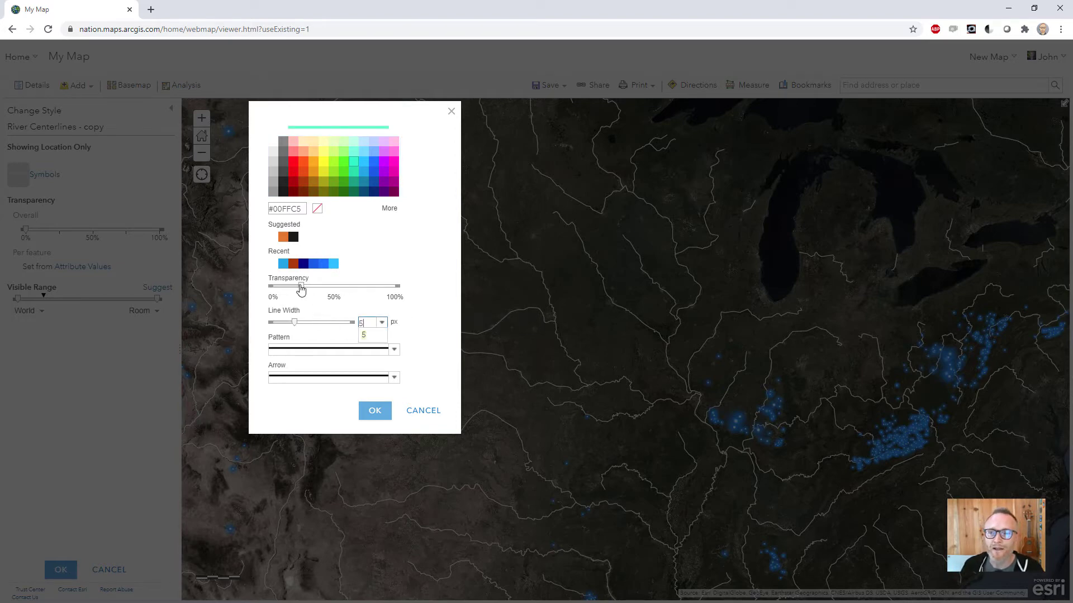
{"action": "left_click_drag", "start_coordinate": [297, 286], "coordinate": [367, 286]}
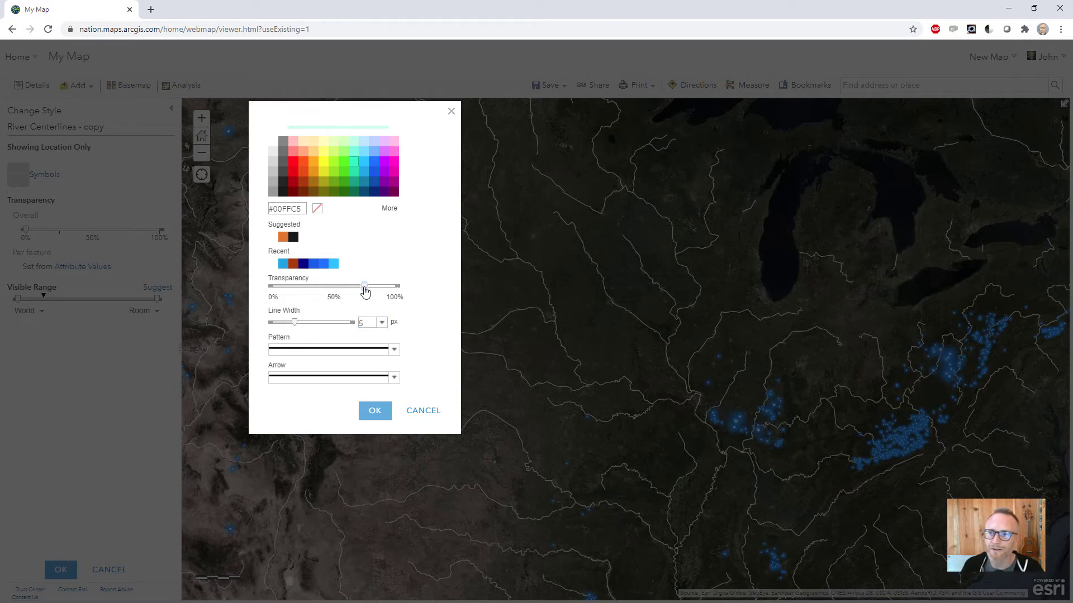
{"action": "mouse_move", "coordinate": [352, 327]}
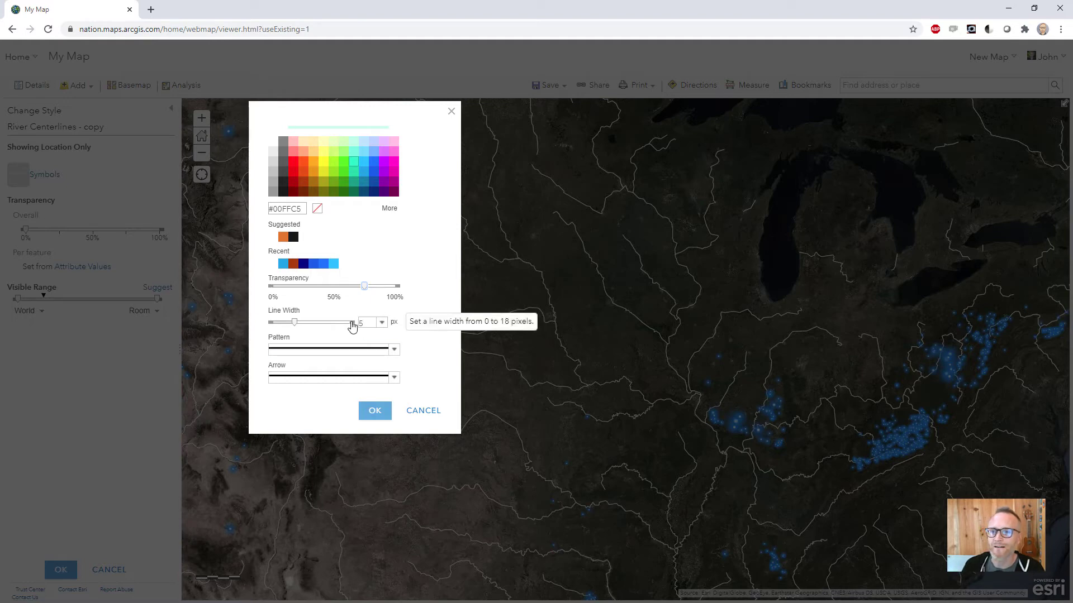
{"action": "left_click", "coordinate": [374, 410]}
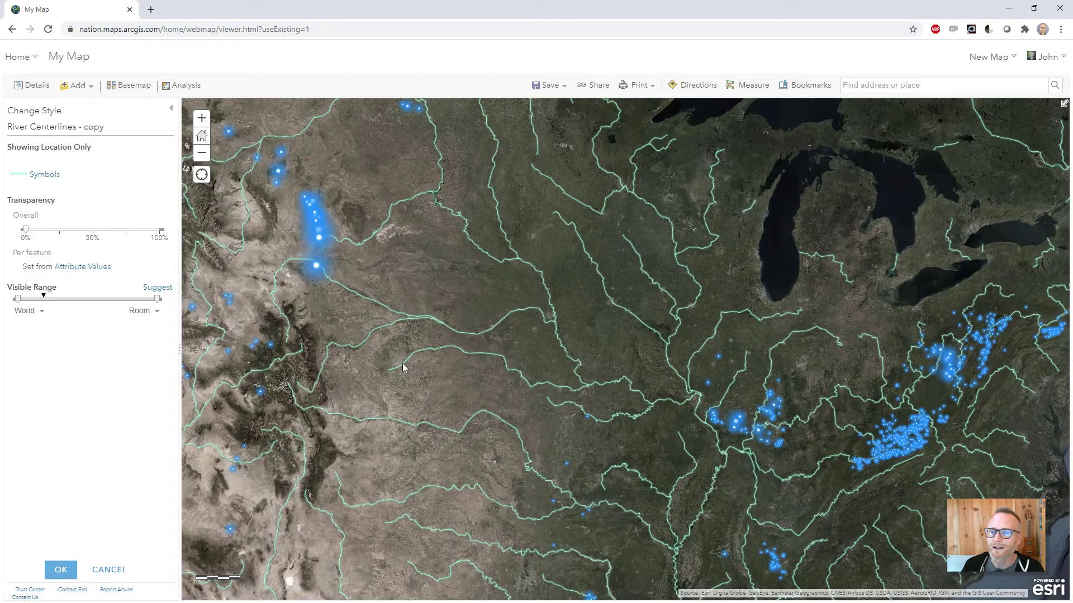
{"action": "mouse_move", "coordinate": [422, 325]}
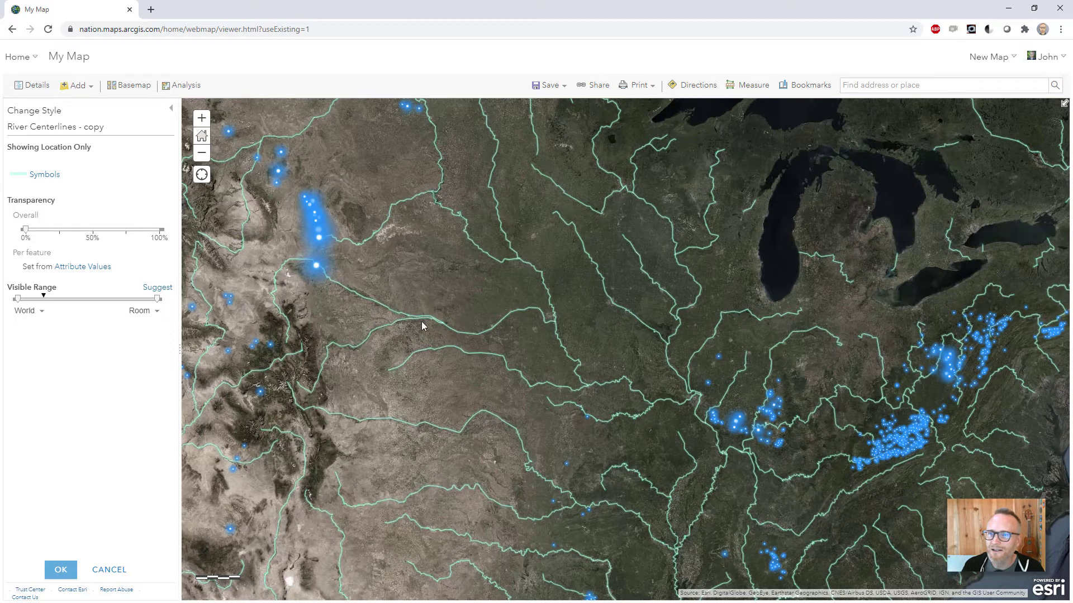
{"action": "mouse_move", "coordinate": [176, 397]}
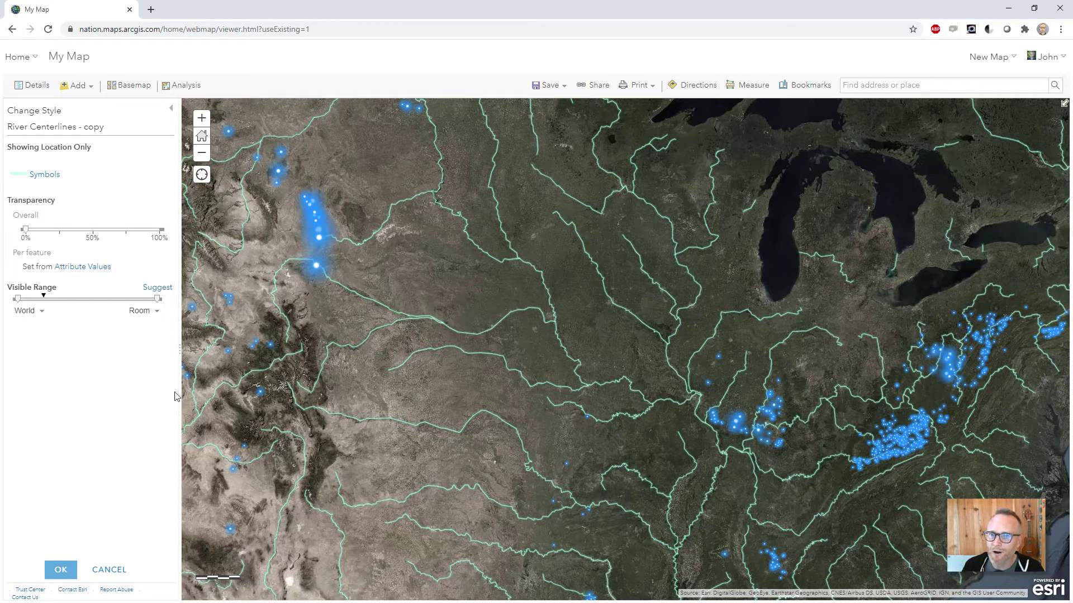
{"action": "mouse_move", "coordinate": [50, 371]}
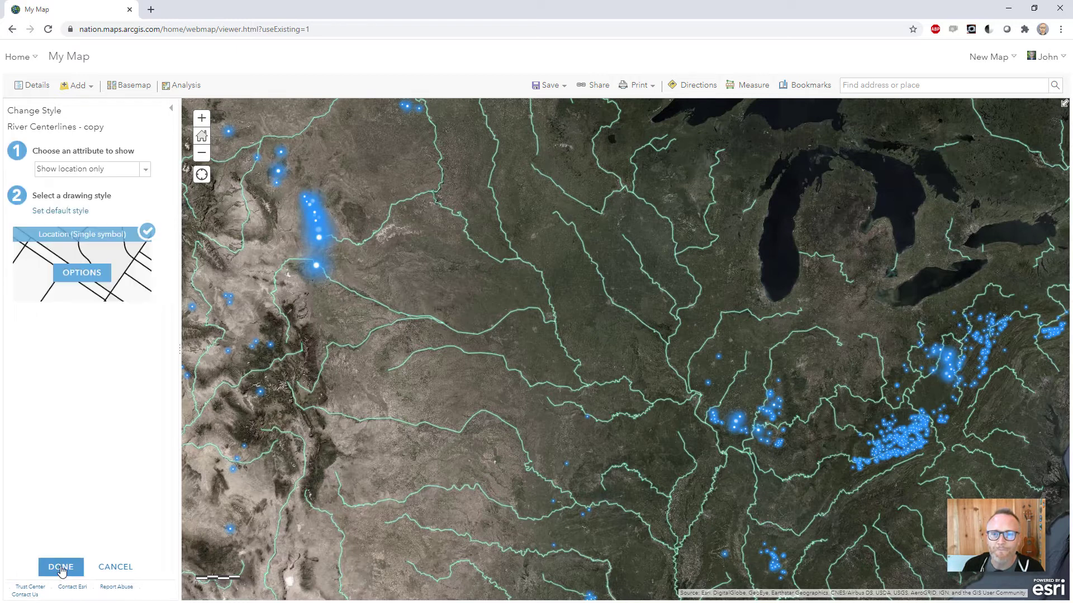
Step: Duplicate the River Centerlines - copy layer and start restyling the duplicate
{"action": "left_click", "coordinate": [61, 566]}
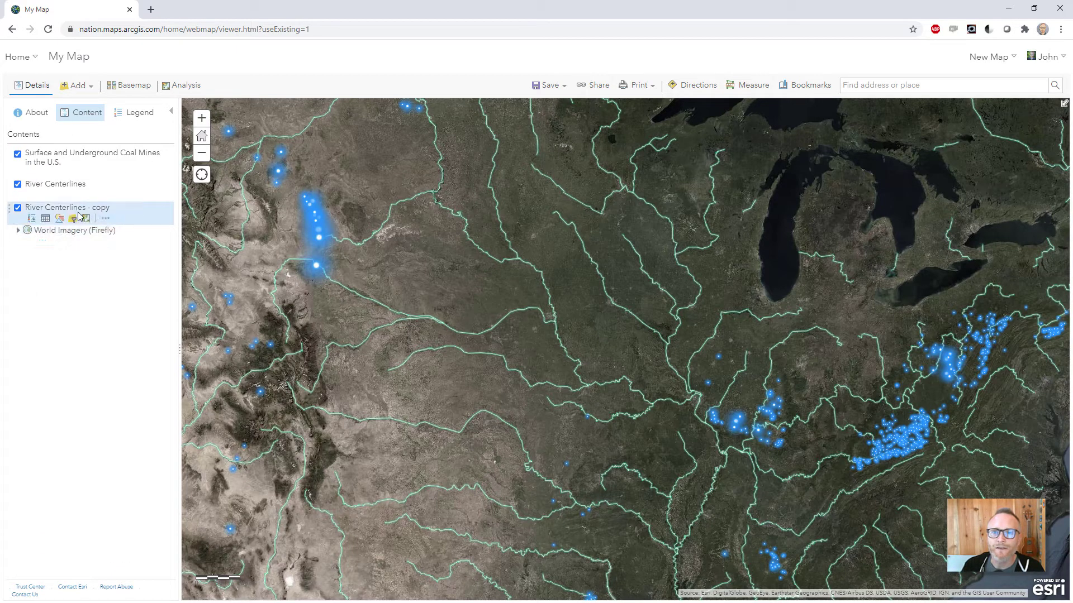
{"action": "left_click", "coordinate": [104, 218]}
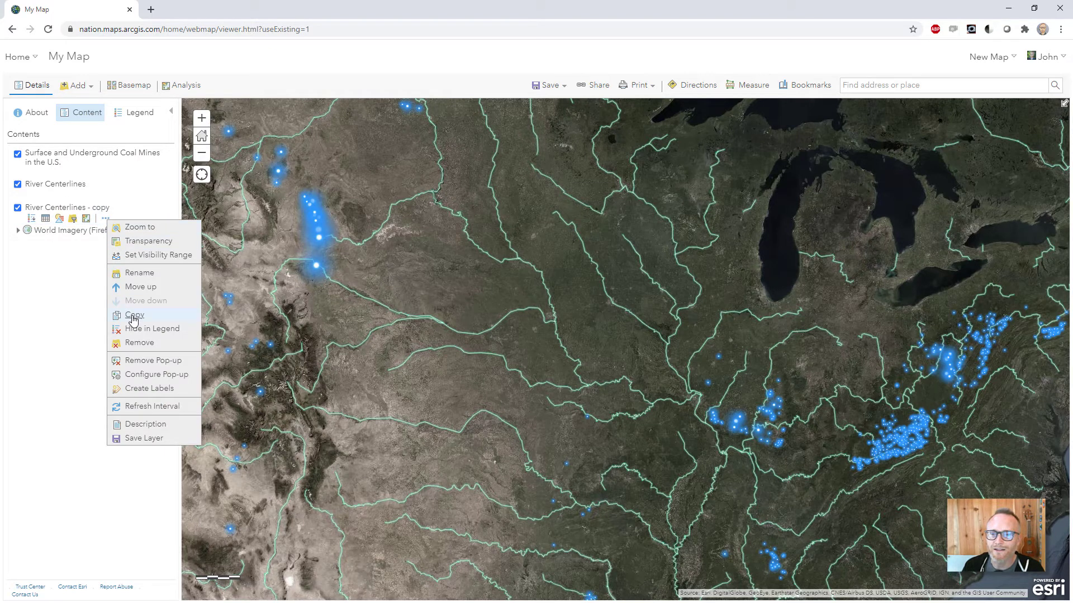
{"action": "left_click", "coordinate": [134, 315]}
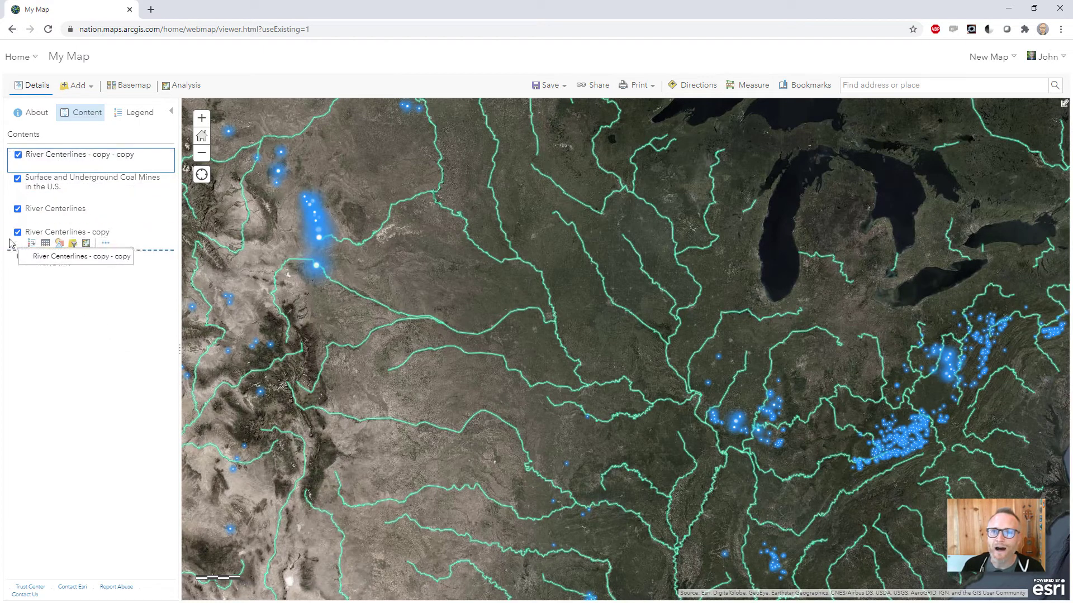
{"action": "left_click", "coordinate": [59, 243]}
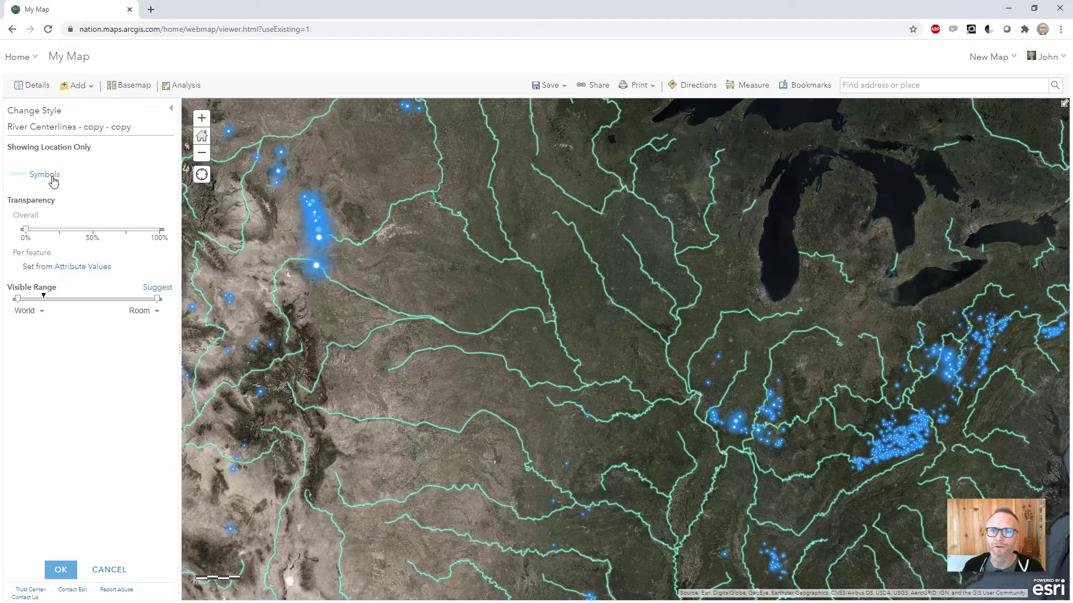
Step: Draw the duplicate as 8 px, highly transparent #00A9E6 blue lines and apply
{"action": "left_click", "coordinate": [24, 175]}
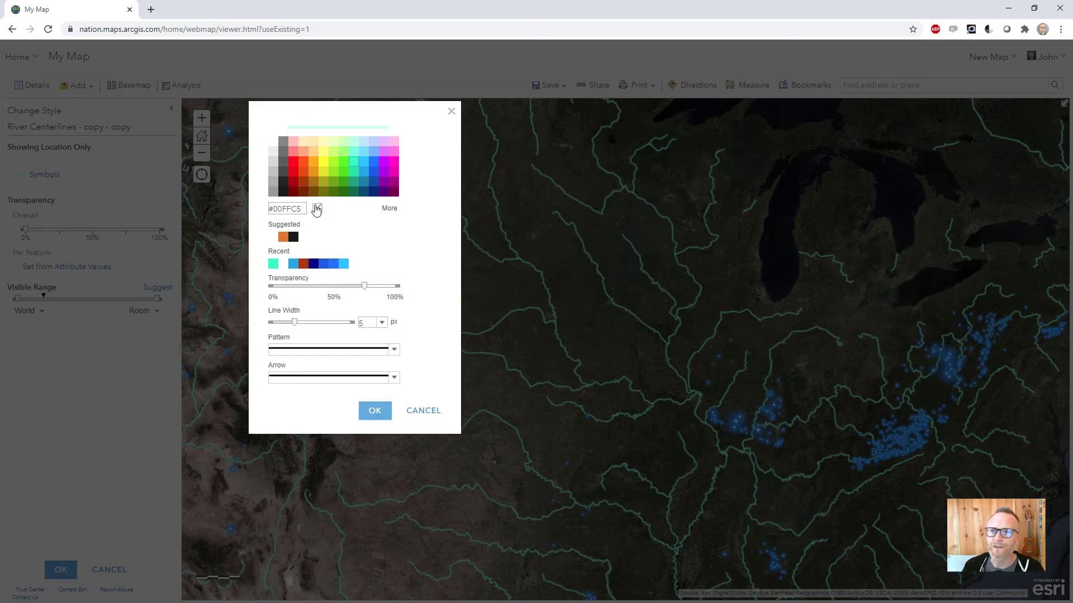
{"action": "left_click", "coordinate": [363, 172]}
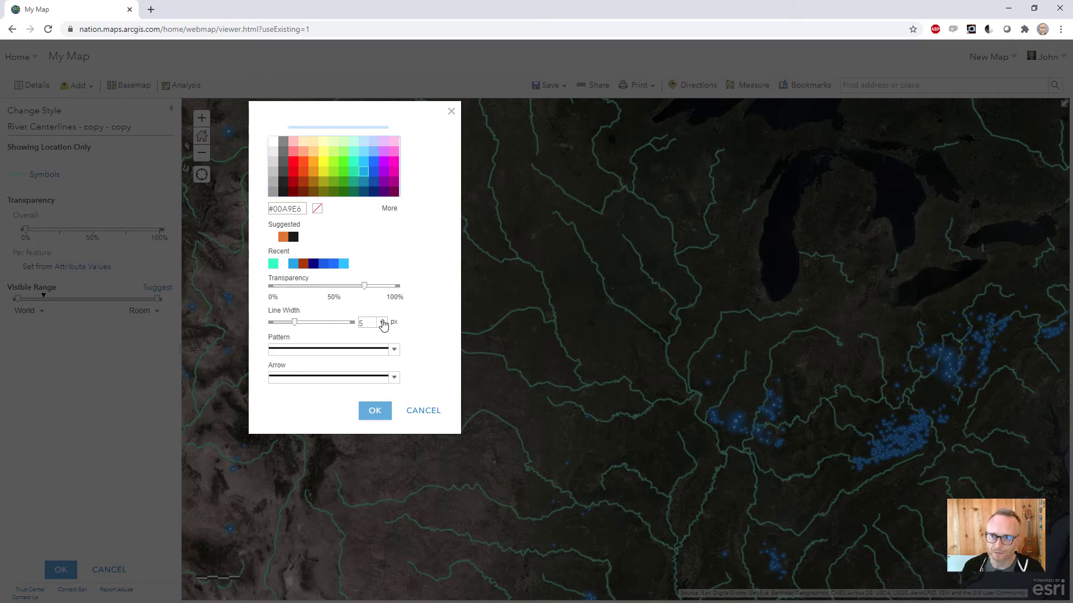
{"action": "left_click", "coordinate": [382, 321]}
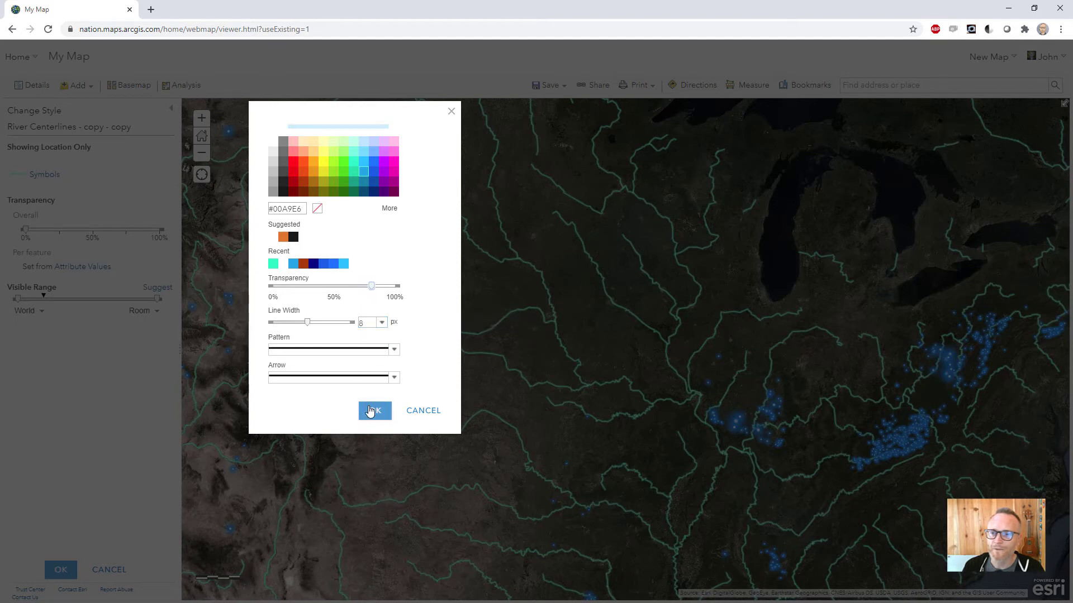
{"action": "left_click", "coordinate": [375, 410]}
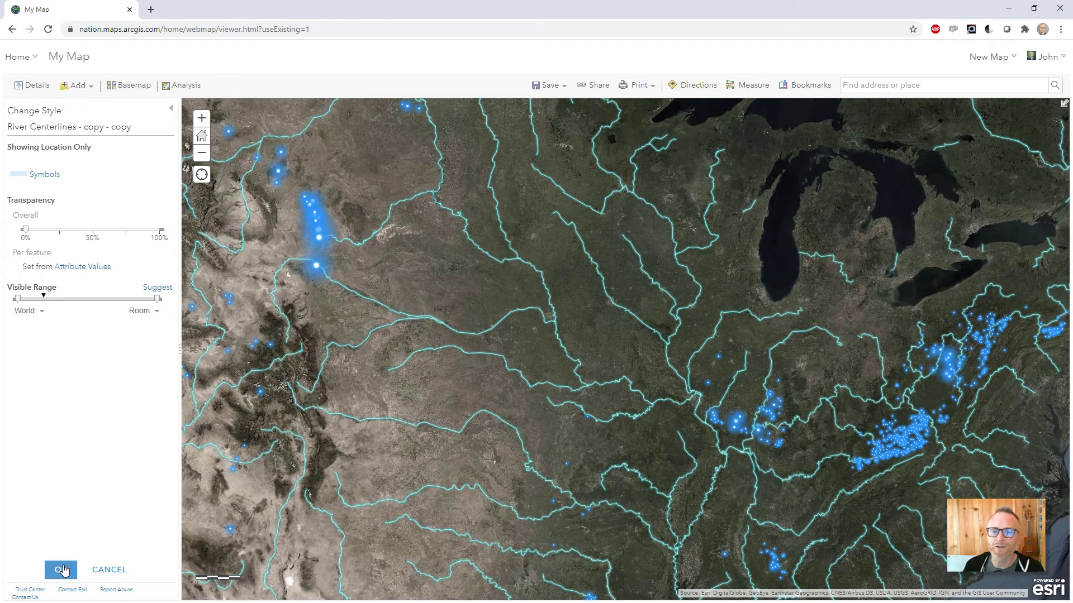
{"action": "left_click", "coordinate": [60, 570]}
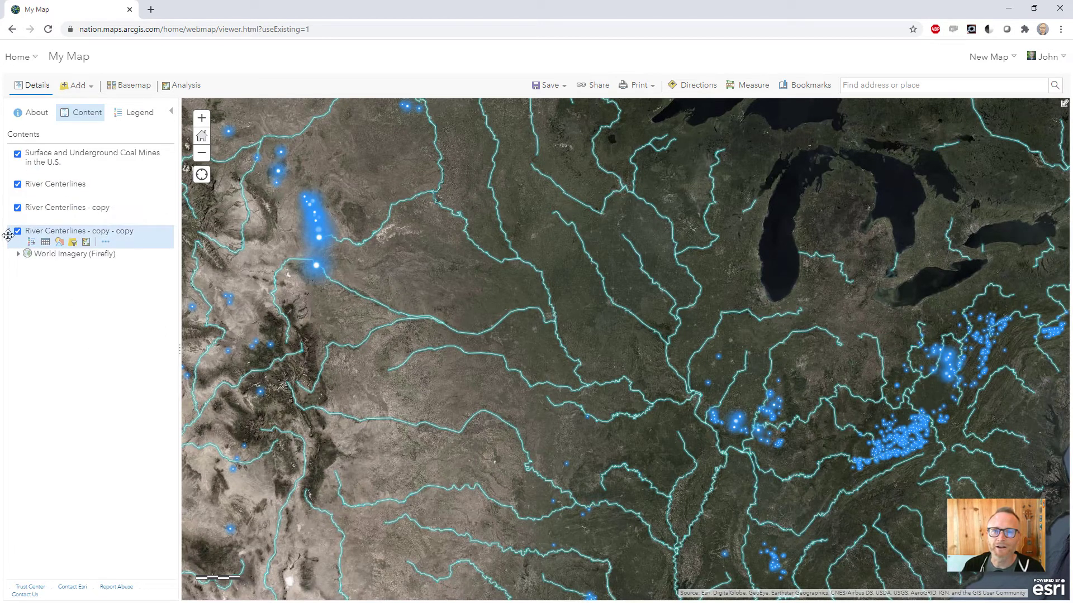
Step: Duplicate River Centerlines - copy - copy and start restyling the new layer
{"action": "left_click", "coordinate": [100, 241]}
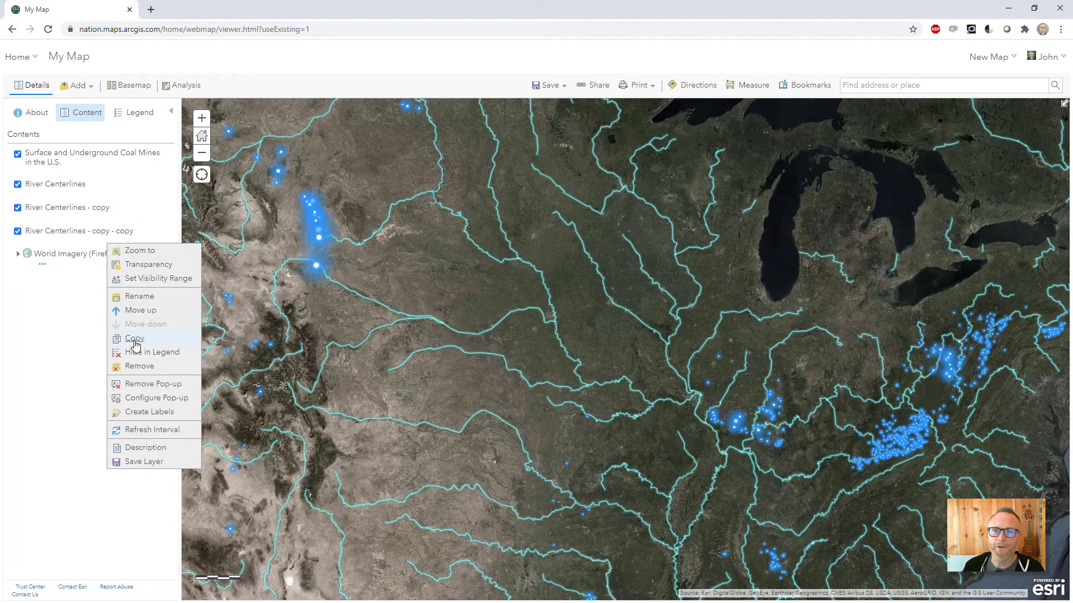
{"action": "left_click", "coordinate": [134, 339]}
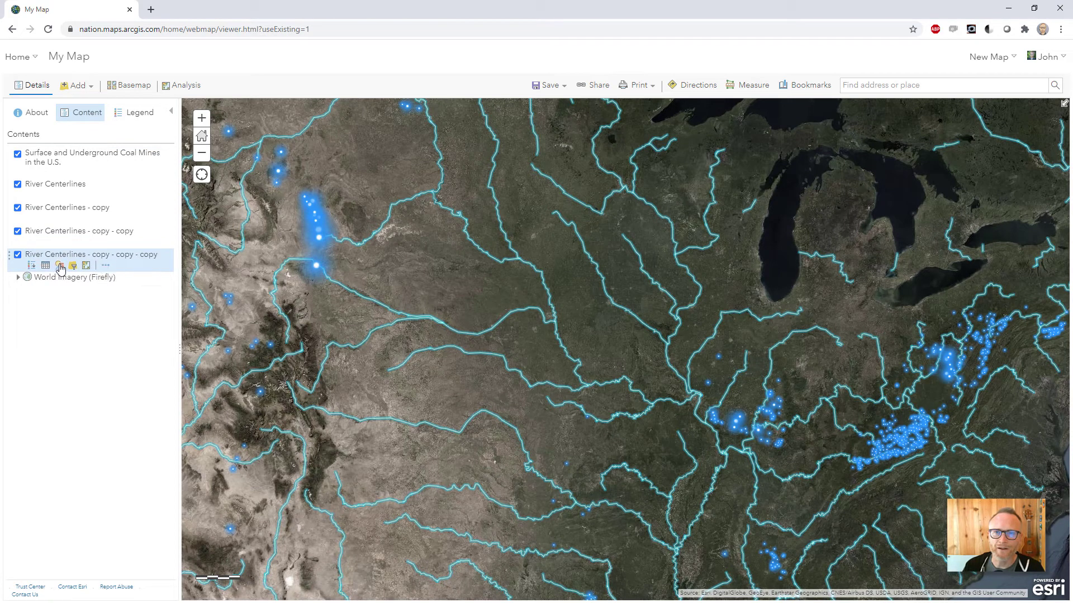
{"action": "left_click", "coordinate": [59, 266]}
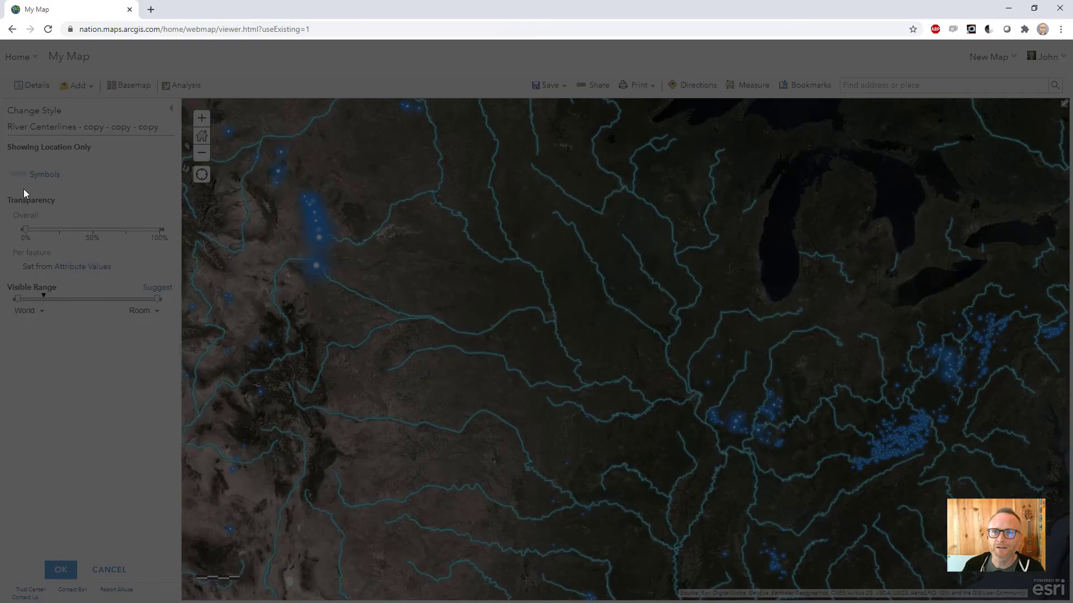
{"action": "left_click", "coordinate": [19, 174]}
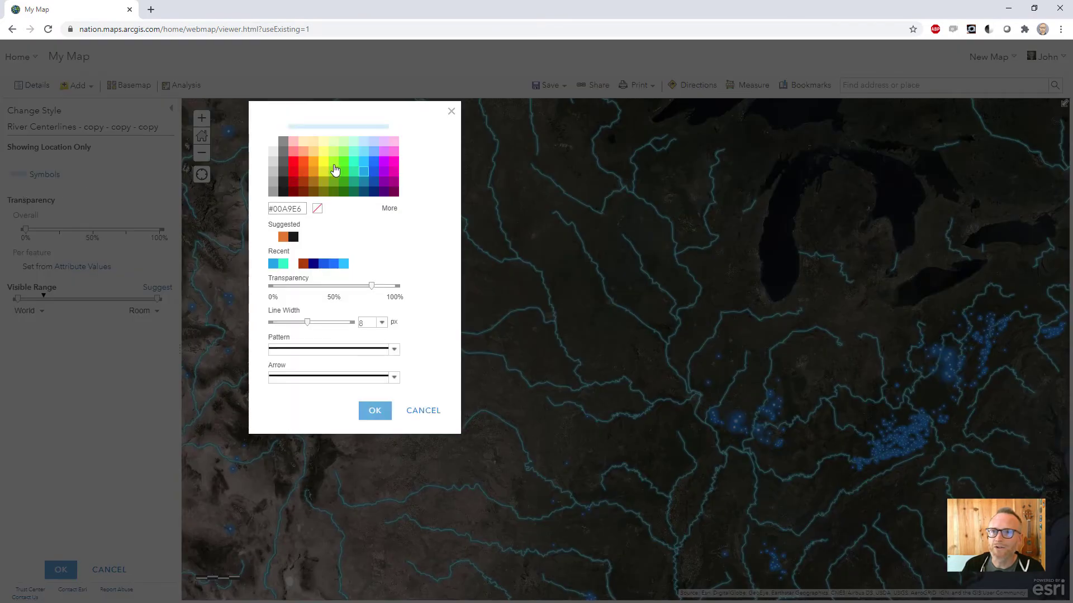
Step: Draw the new copy as 12 px royal blue #005CE6 lines and apply the style
{"action": "left_click", "coordinate": [373, 172]}
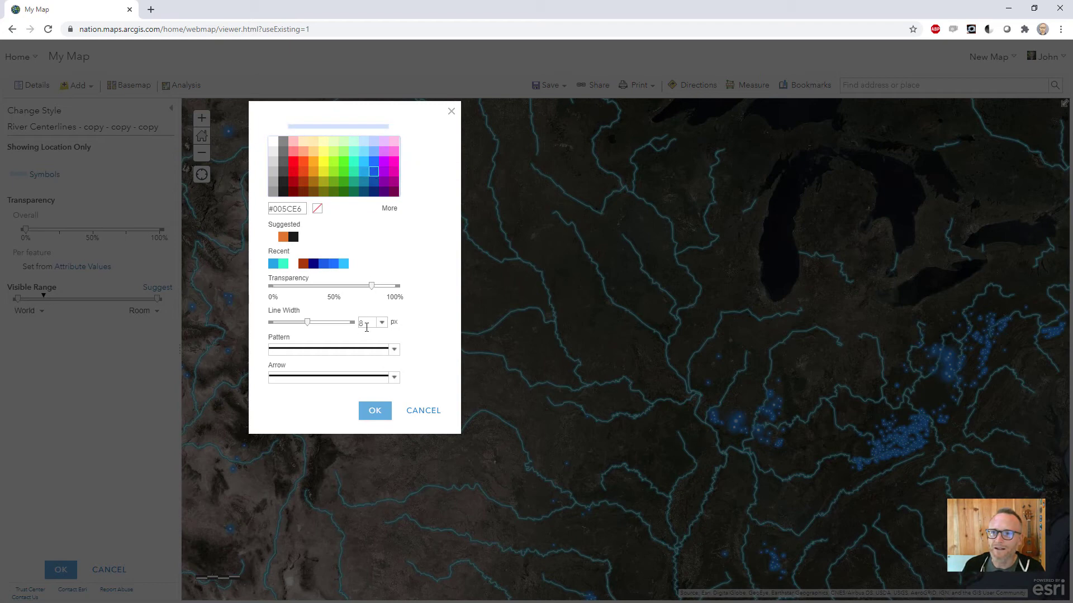
{"action": "left_click", "coordinate": [383, 322]}
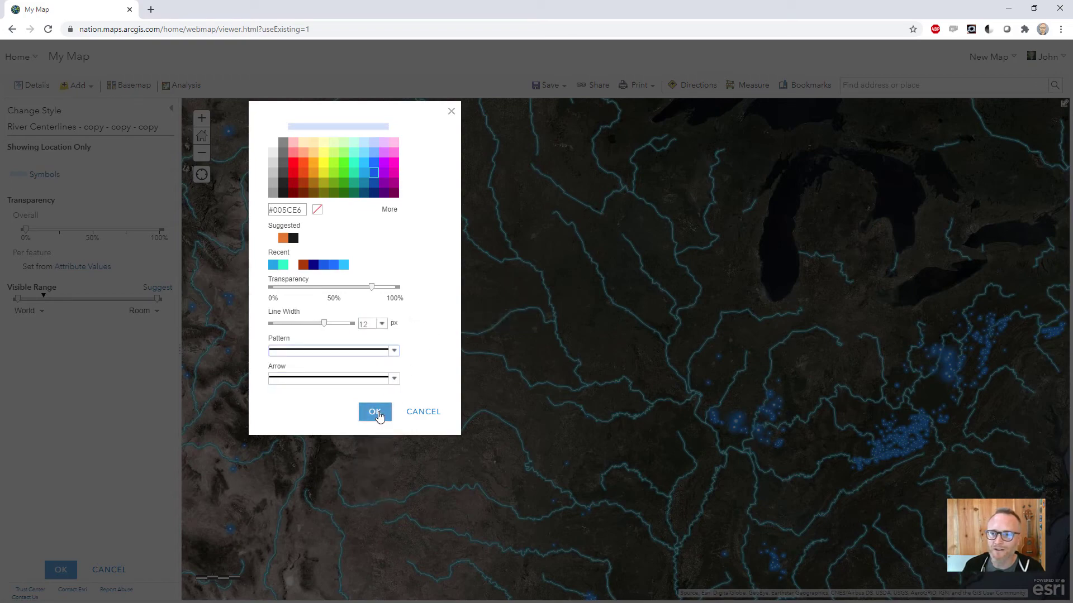
{"action": "left_click", "coordinate": [374, 411]}
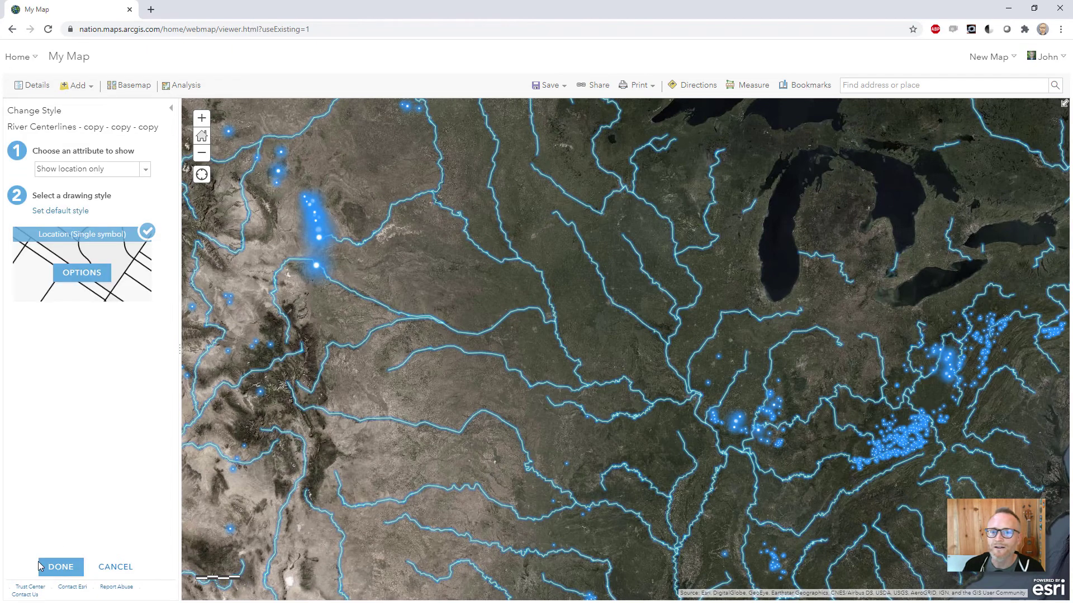
{"action": "left_click", "coordinate": [60, 566]}
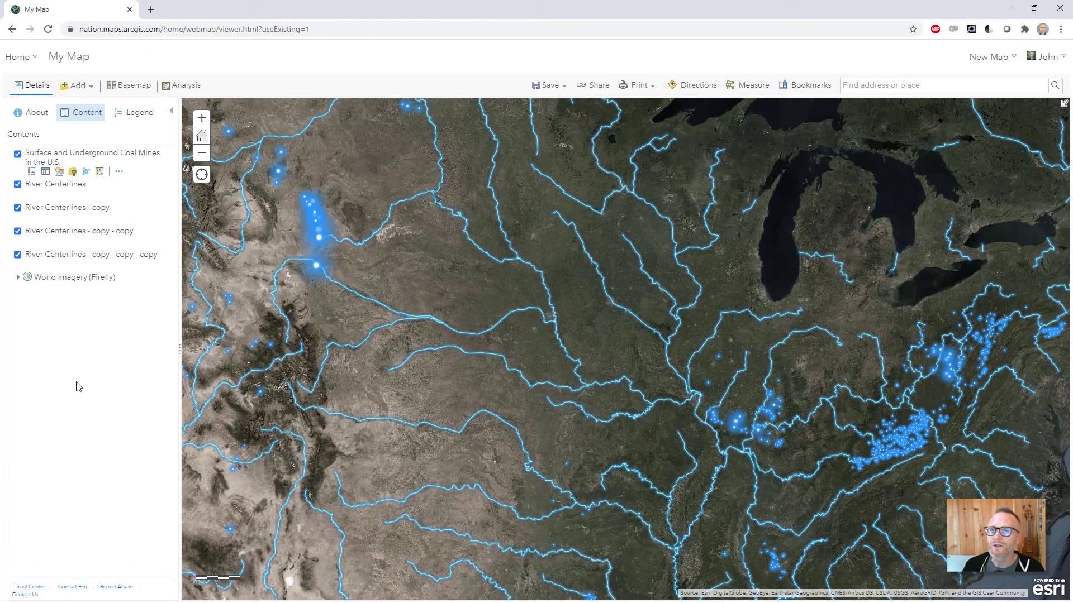
{"action": "left_click", "coordinate": [77, 230]}
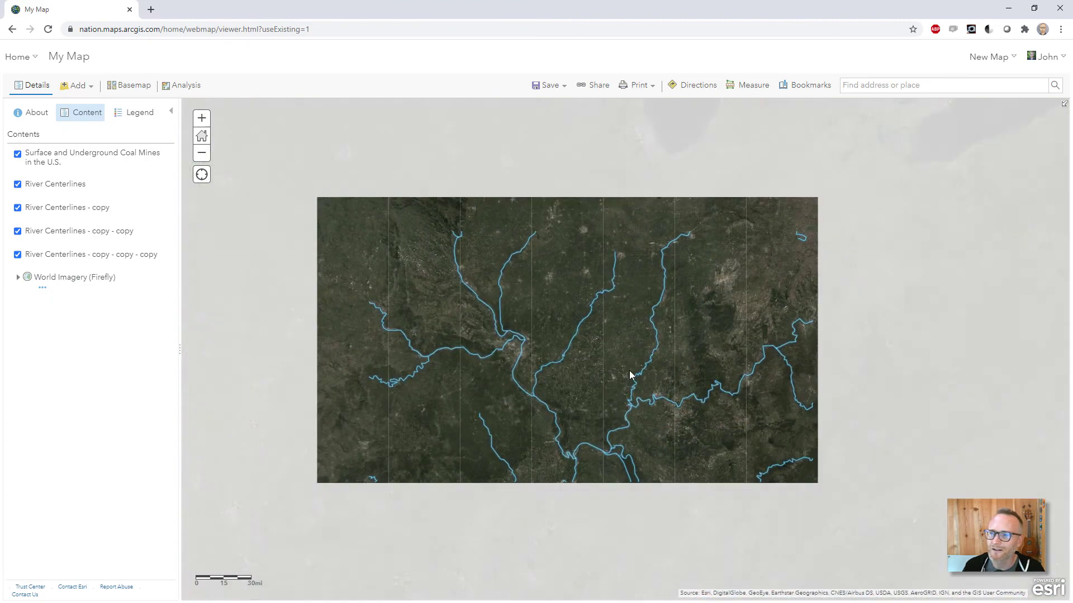
{"action": "left_click", "coordinate": [201, 153]}
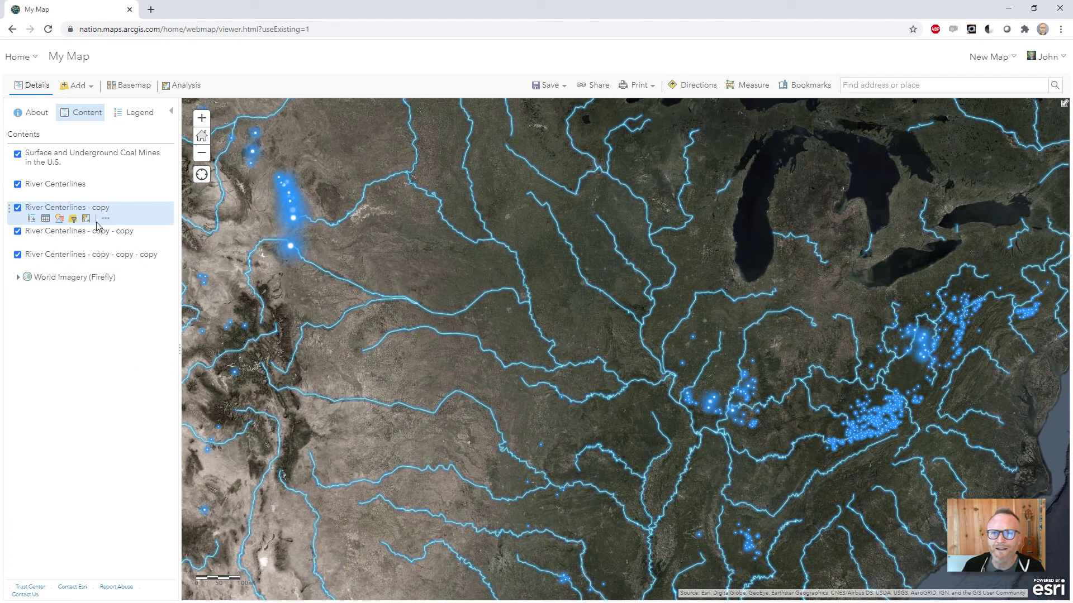
{"action": "mouse_move", "coordinate": [105, 218]}
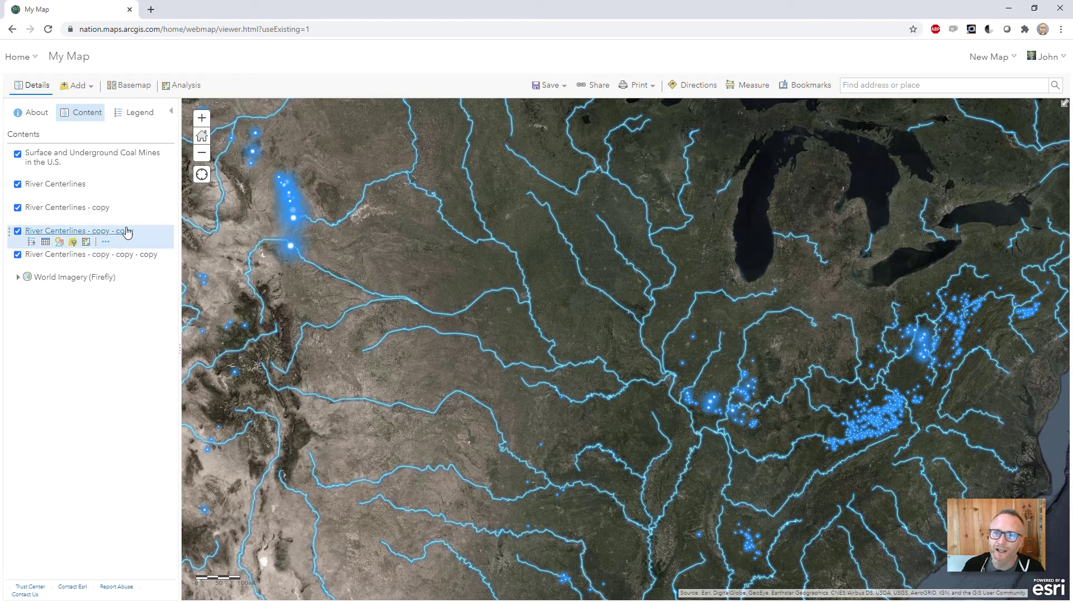
Step: Show the layer actions list for River Centerlines - copy
{"action": "left_click", "coordinate": [106, 221]}
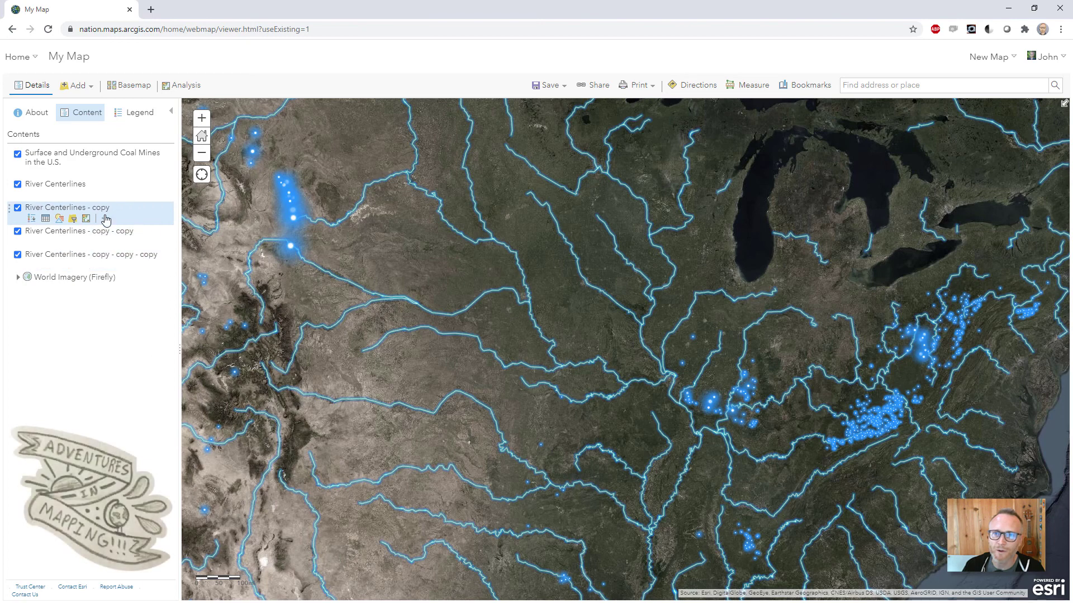
{"action": "left_click", "coordinate": [106, 219]}
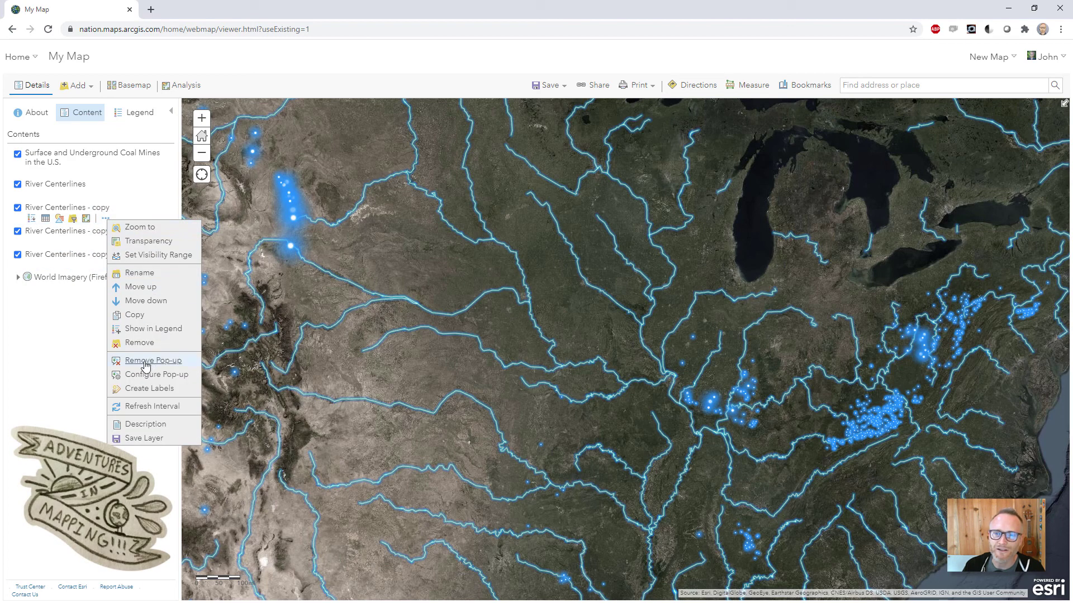